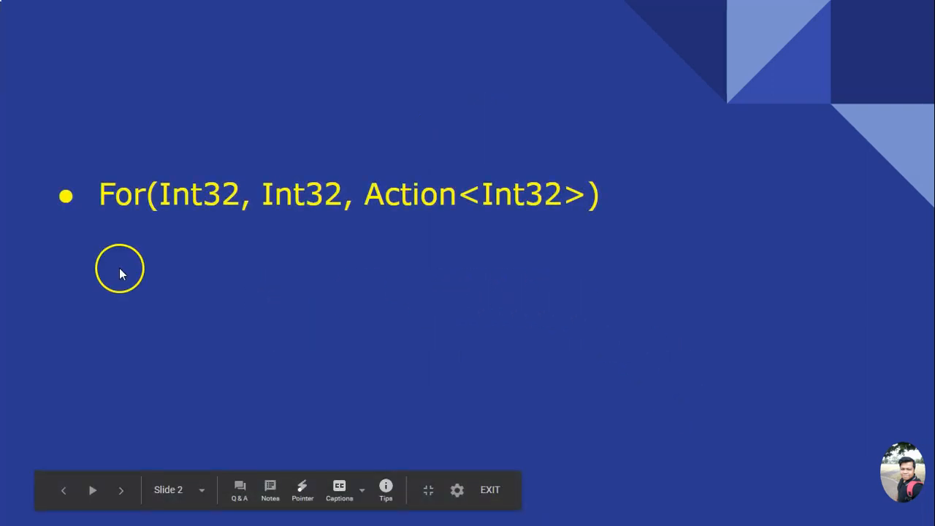
{"action": "mouse_move", "coordinate": [174, 212]}
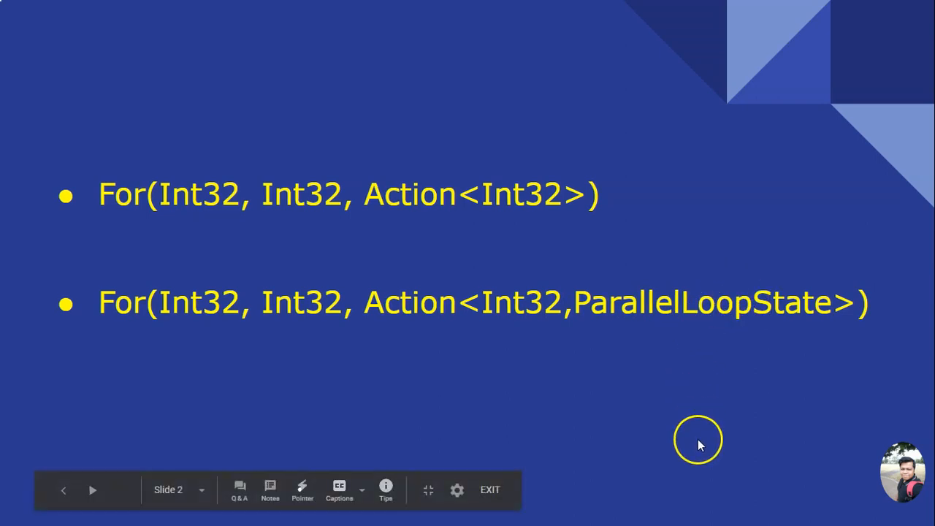
{"action": "mouse_move", "coordinate": [700, 446]}
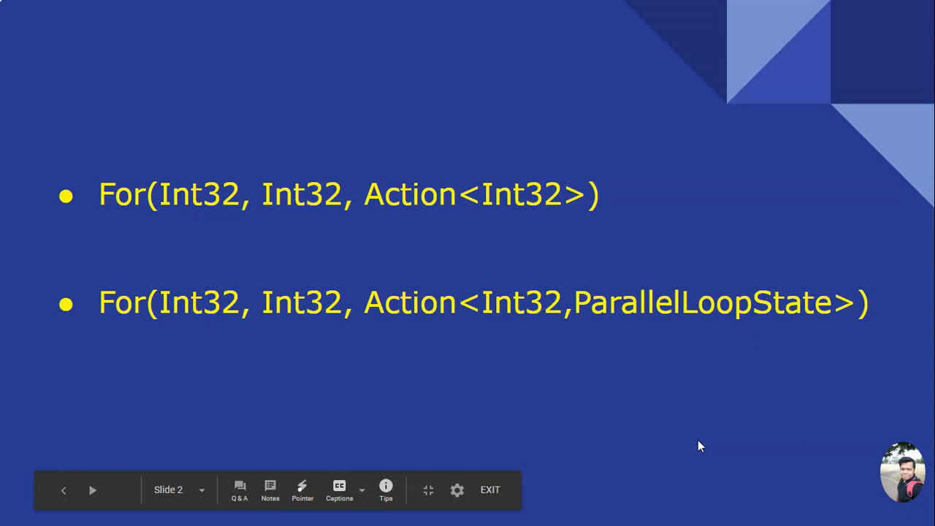
{"action": "mouse_move", "coordinate": [28, 488]}
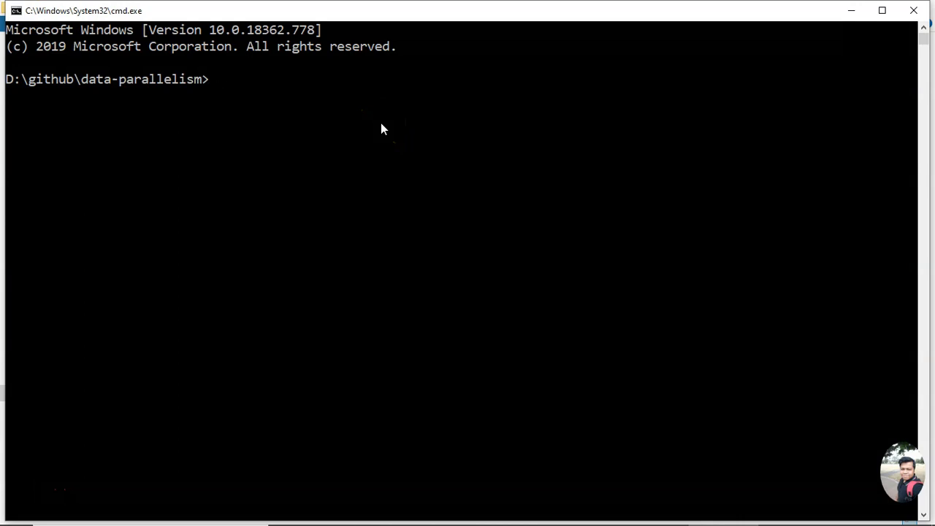
Create a new console app with dotnet new console and open it in VS Code via 'code .'
{"action": "type", "text": "dotnet n"}
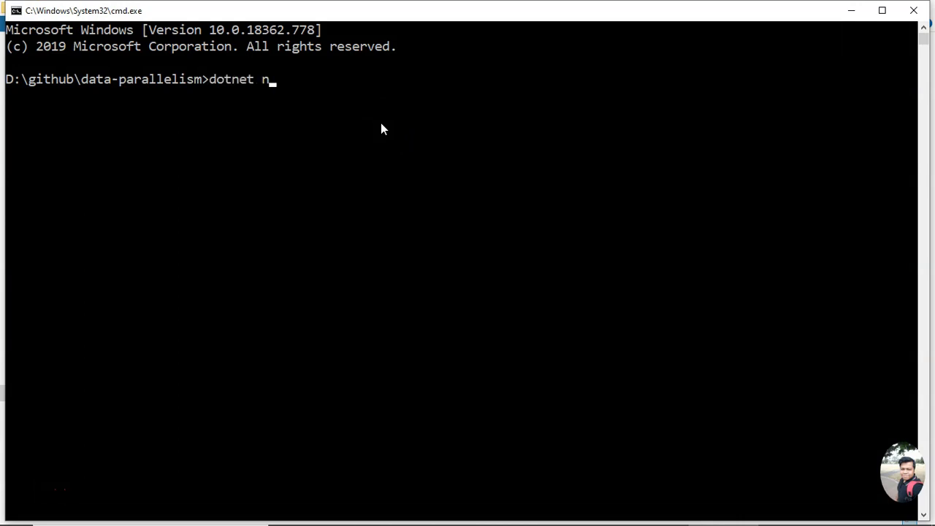
{"action": "type", "text": "ew console"}
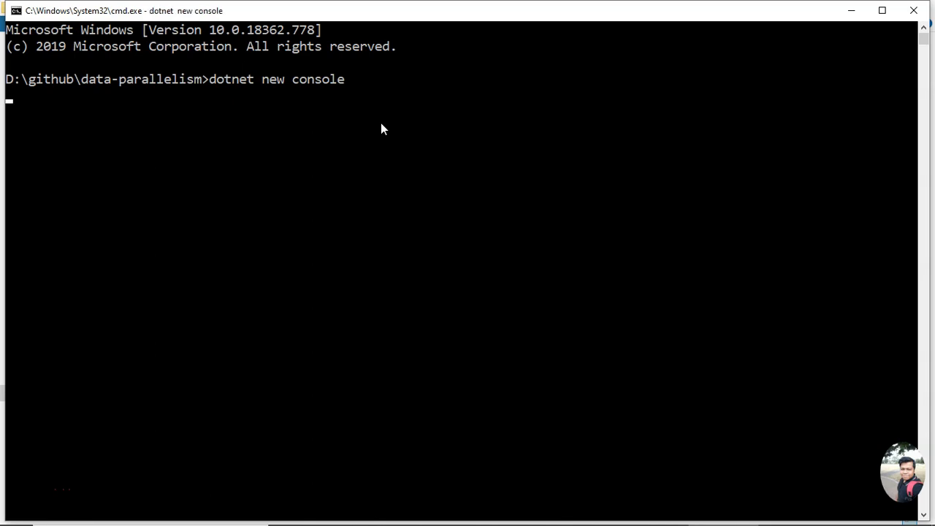
{"action": "mouse_move", "coordinate": [33, 456]}
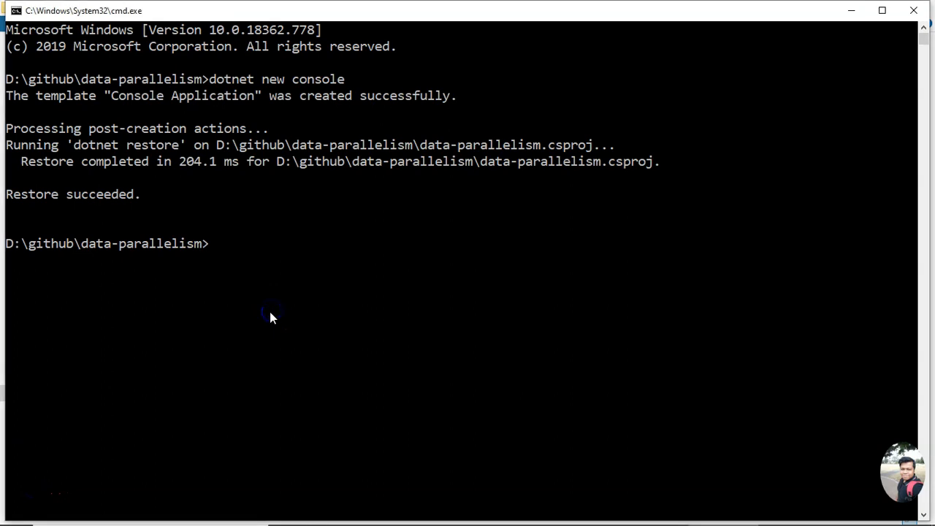
{"action": "type", "text": "code ."}
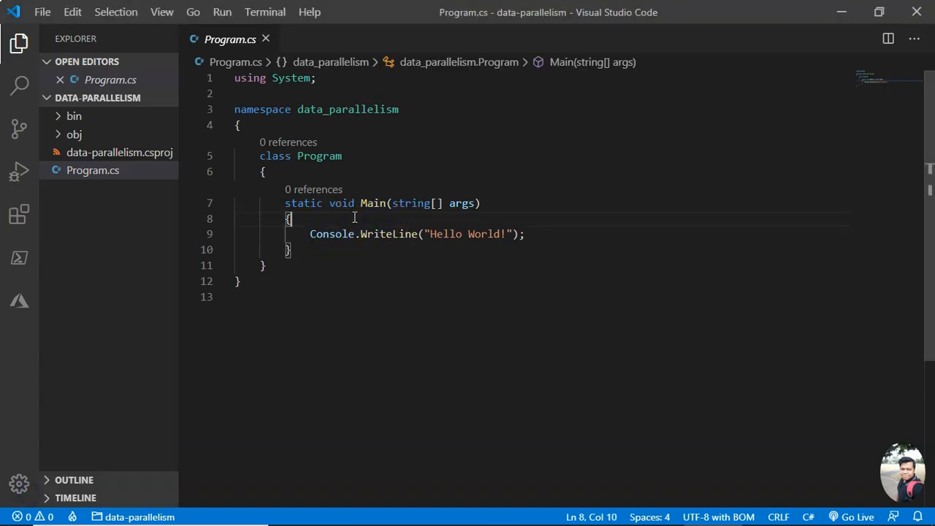
Start a Parallel.For(0, 2, ) call in Main and import System.Threading.Tasks
{"action": "key", "text": "Enter"}
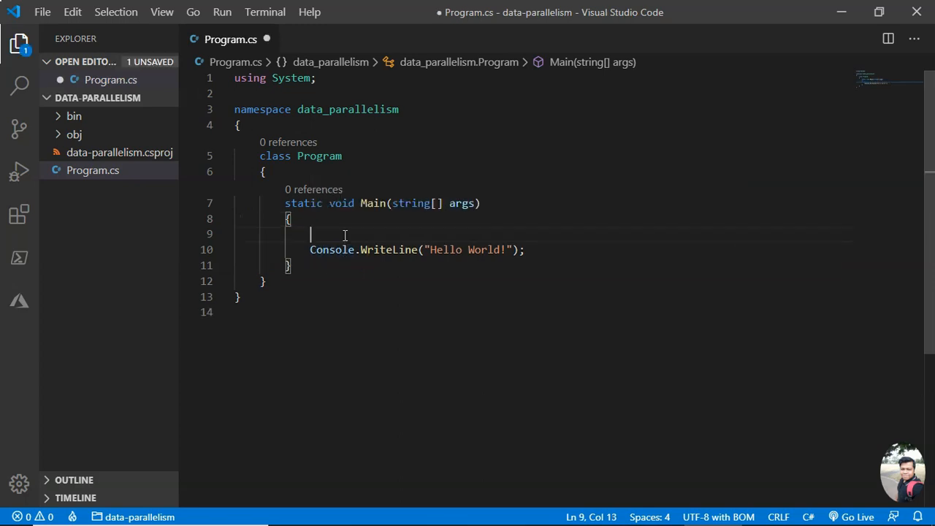
{"action": "type", "text": "Paralle"}
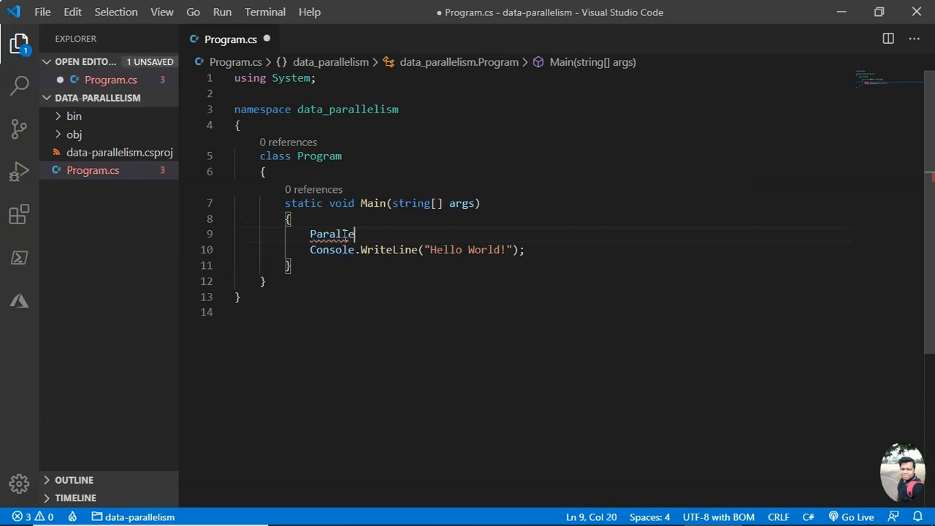
{"action": "type", "text": ".For();"}
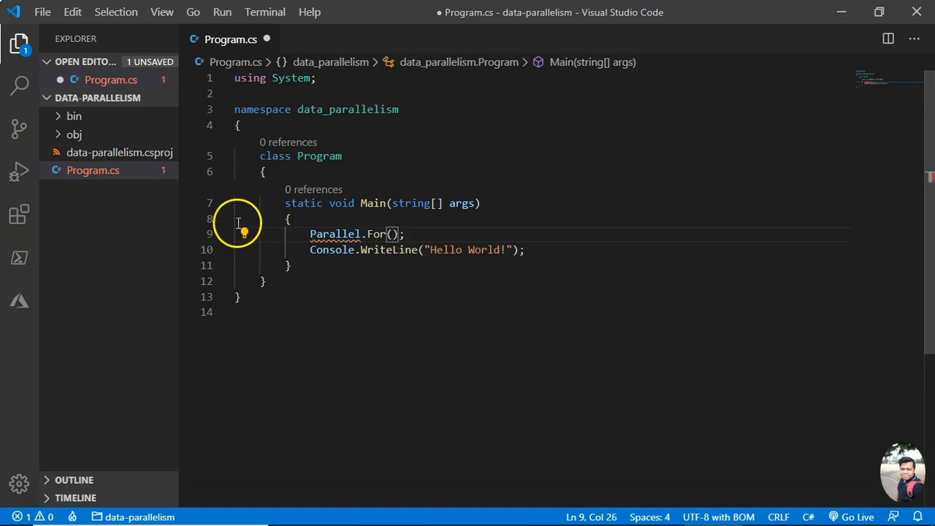
{"action": "left_click", "coordinate": [243, 233]}
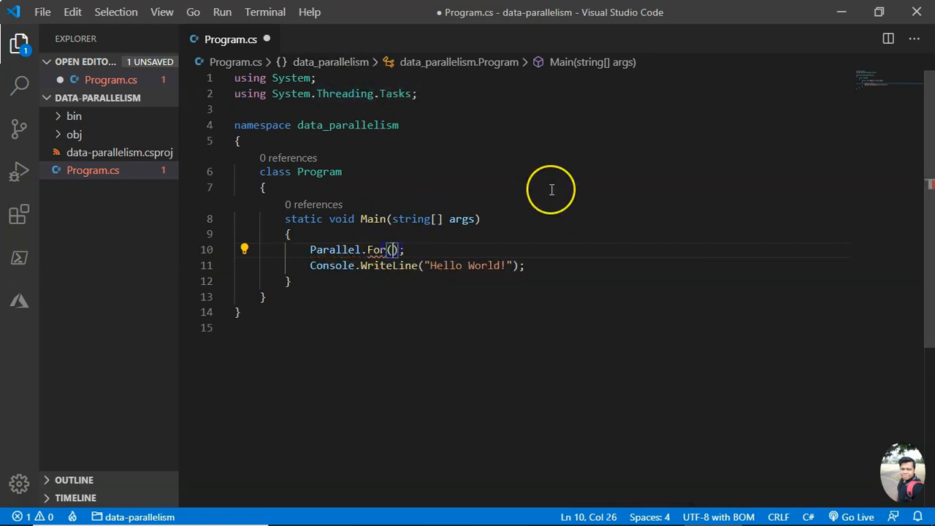
{"action": "type", "text": "0, 2"}
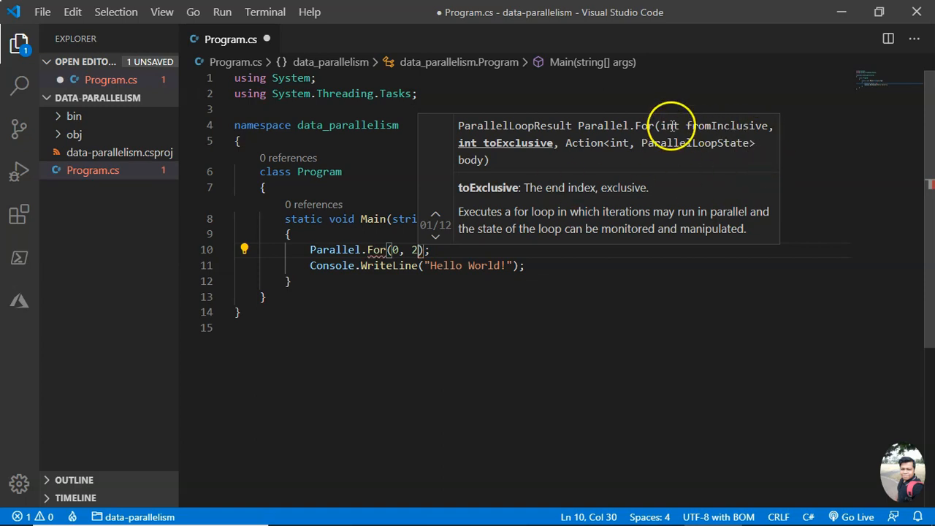
{"action": "mouse_move", "coordinate": [751, 125]}
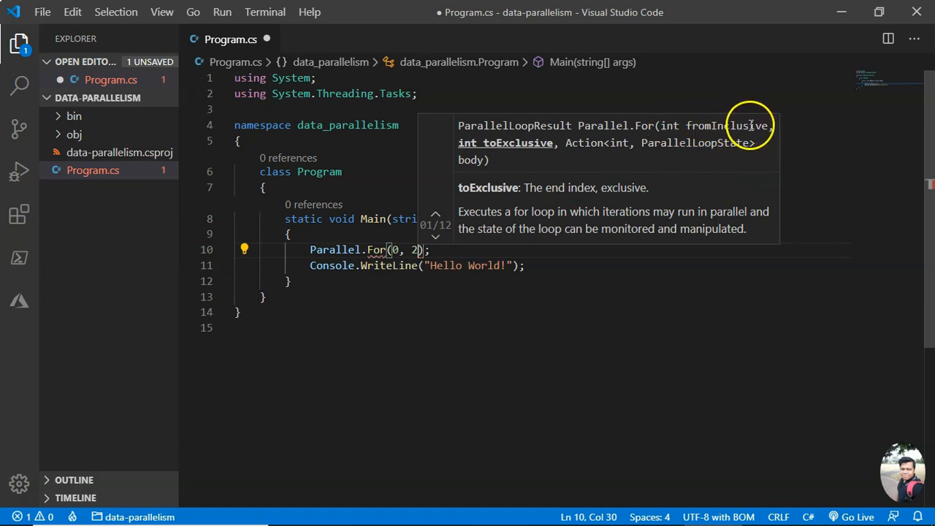
{"action": "mouse_move", "coordinate": [456, 216]}
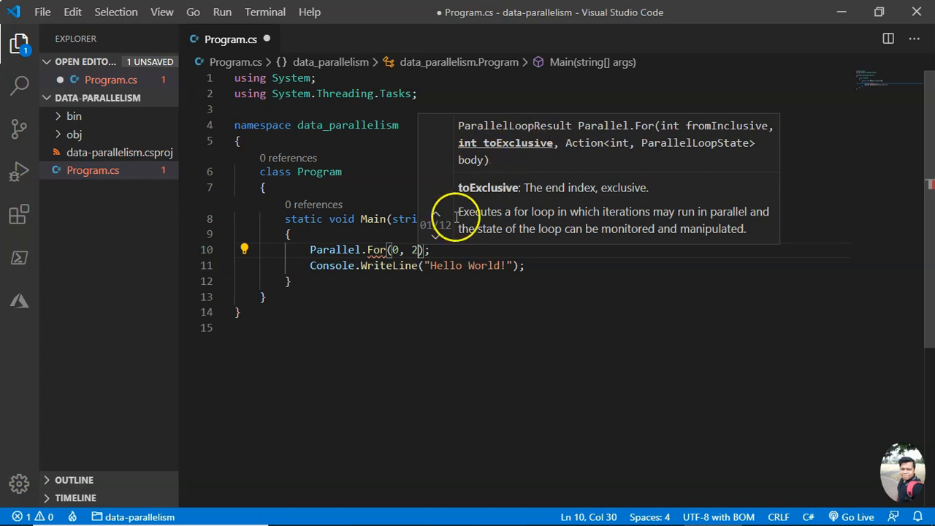
{"action": "mouse_move", "coordinate": [384, 252]}
{"action": "type", "text": ", "}
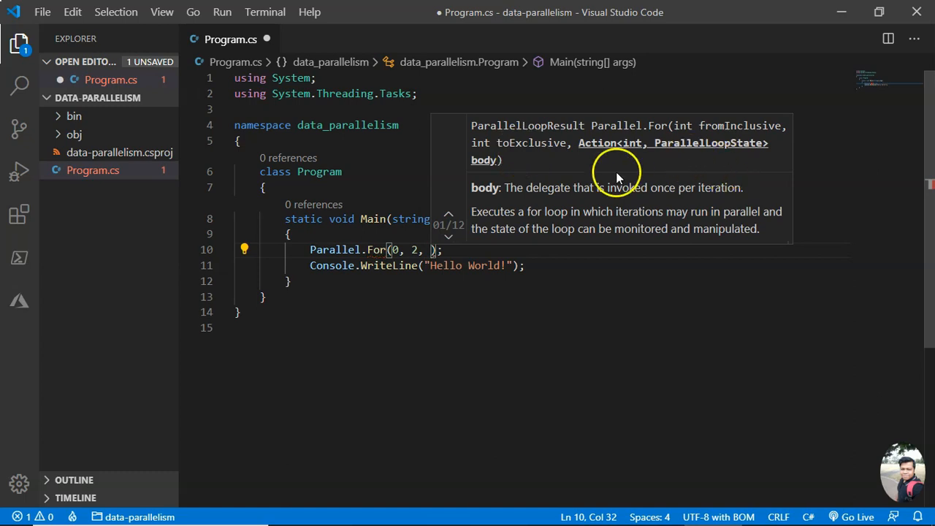
{"action": "mouse_move", "coordinate": [570, 181]}
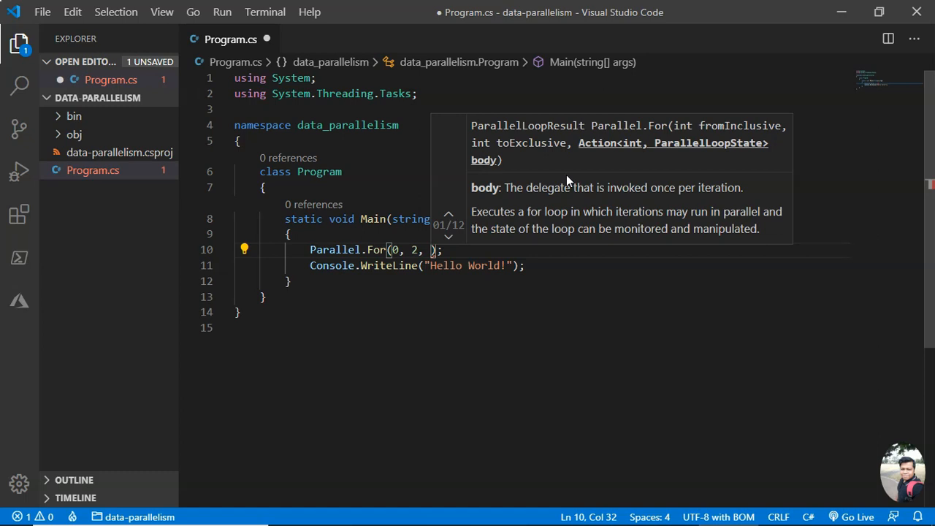
{"action": "left_click", "coordinate": [376, 265]}
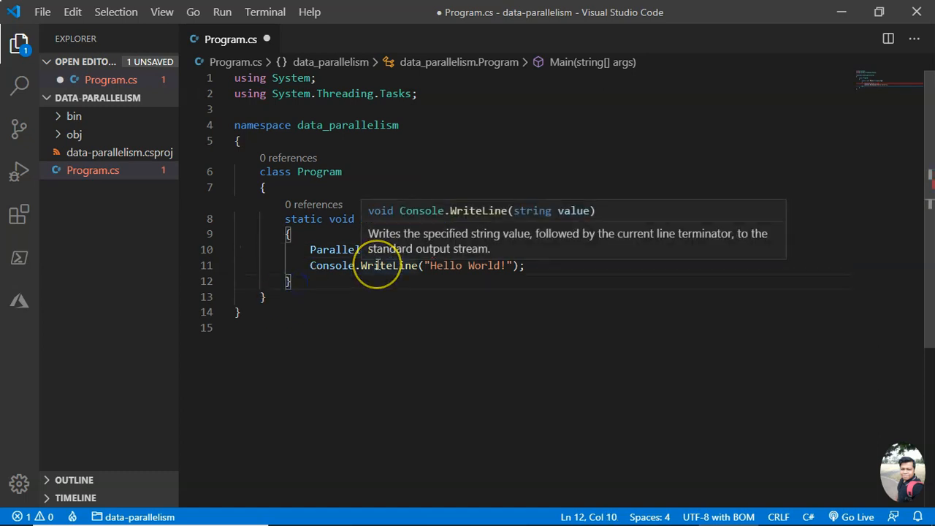
Declare a static void Method1(int i) method in Program.cs
{"action": "type", "text": "stat"}
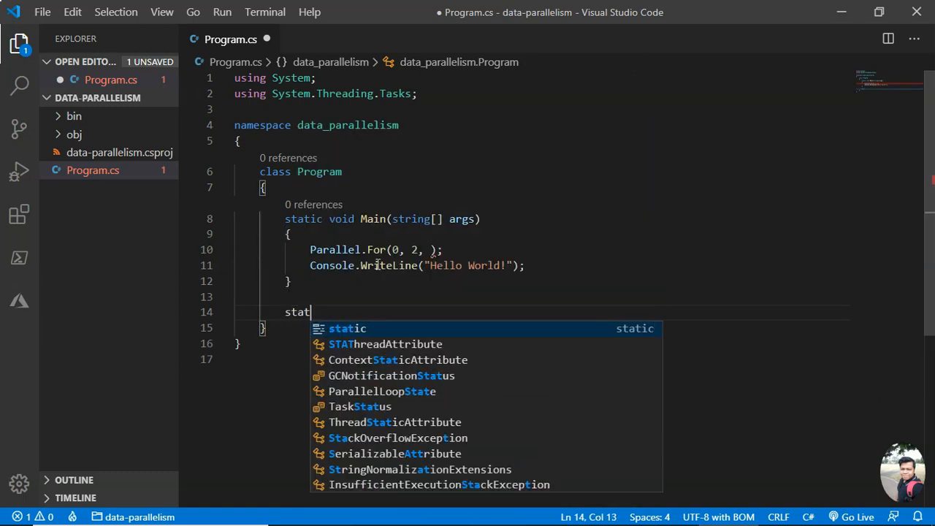
{"action": "type", "text": "ic void M"}
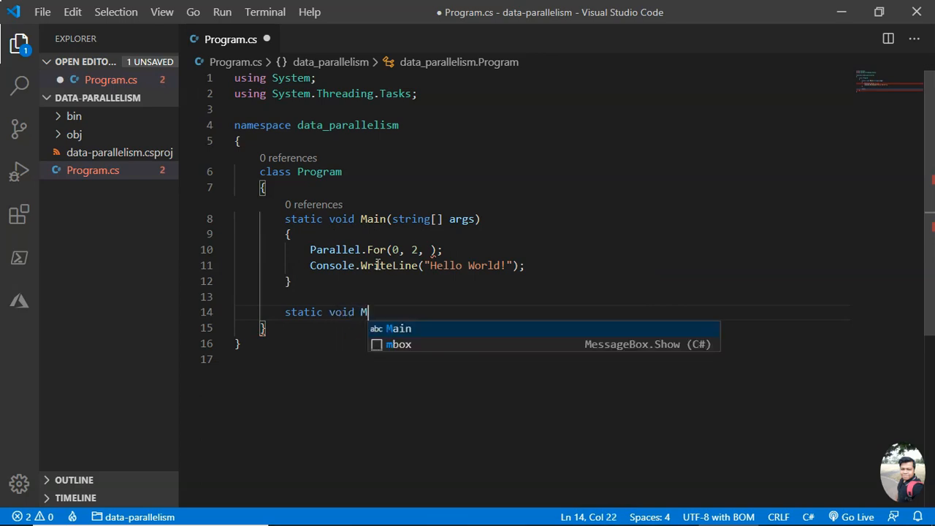
{"action": "type", "text": "ethod1("}
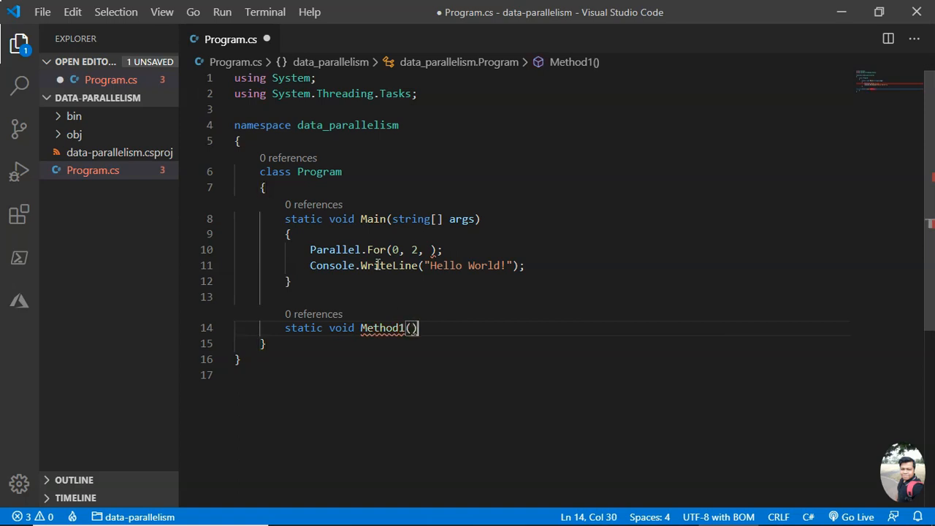
{"action": "type", "text": "{"}
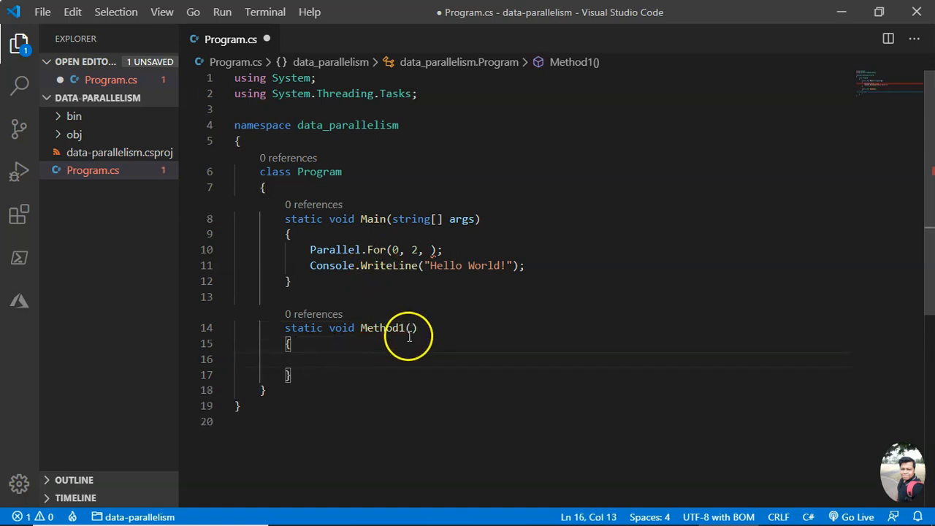
{"action": "type", "text": "int i"}
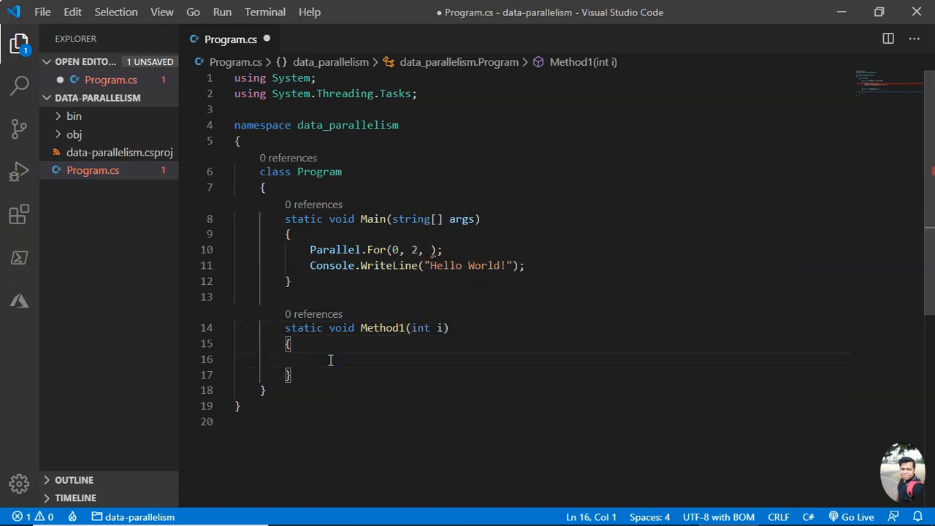
Make Method1 print i with Console.WriteLine($"{i}") using the cw snippet
{"action": "type", "text": "cw"}
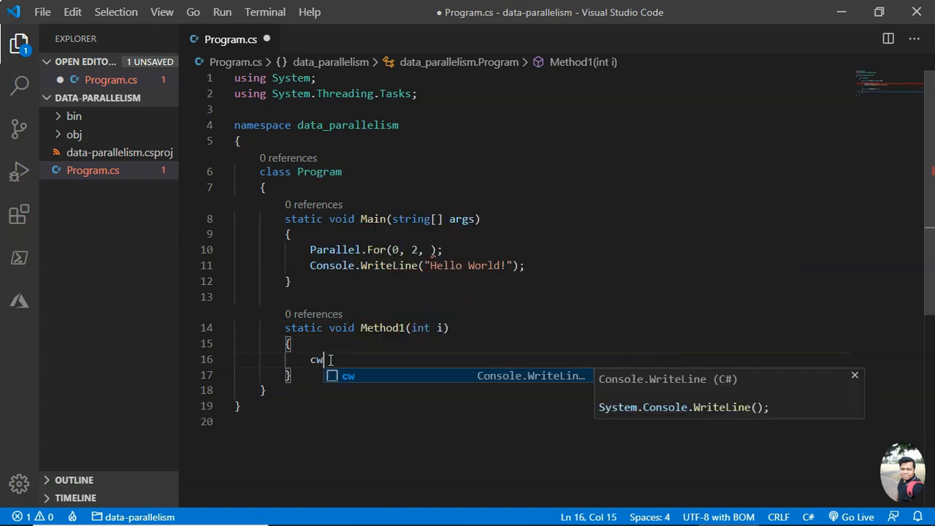
{"action": "key", "text": "Tab"}
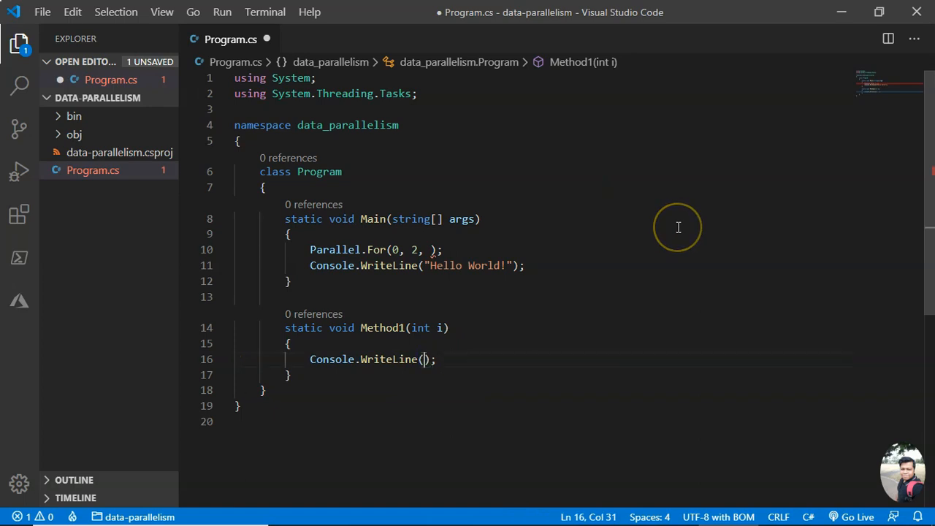
{"action": "type", "text": "\"\""}
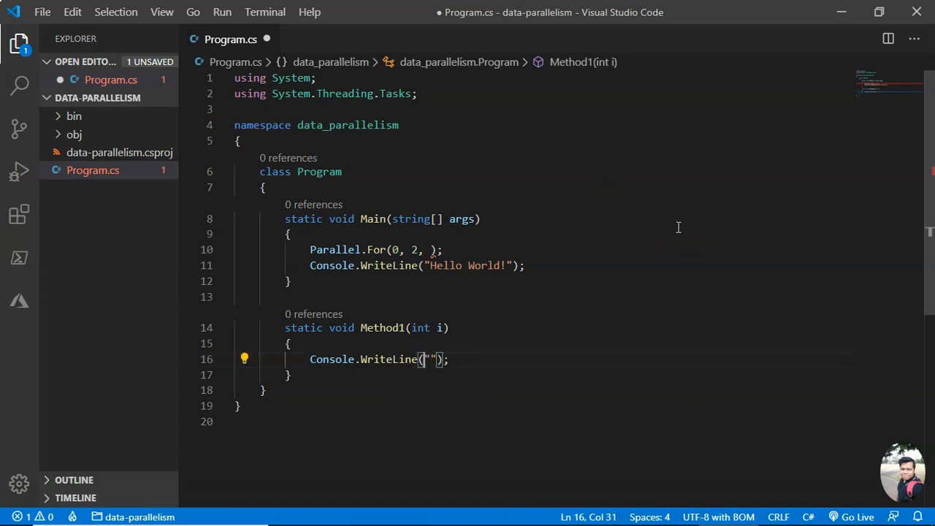
{"action": "type", "text": "$"}
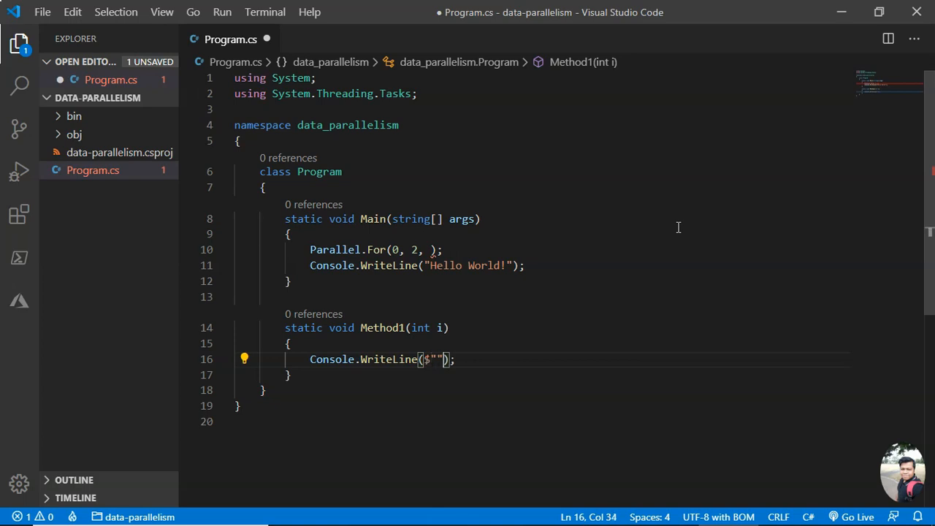
{"action": "type", "text": "{}"}
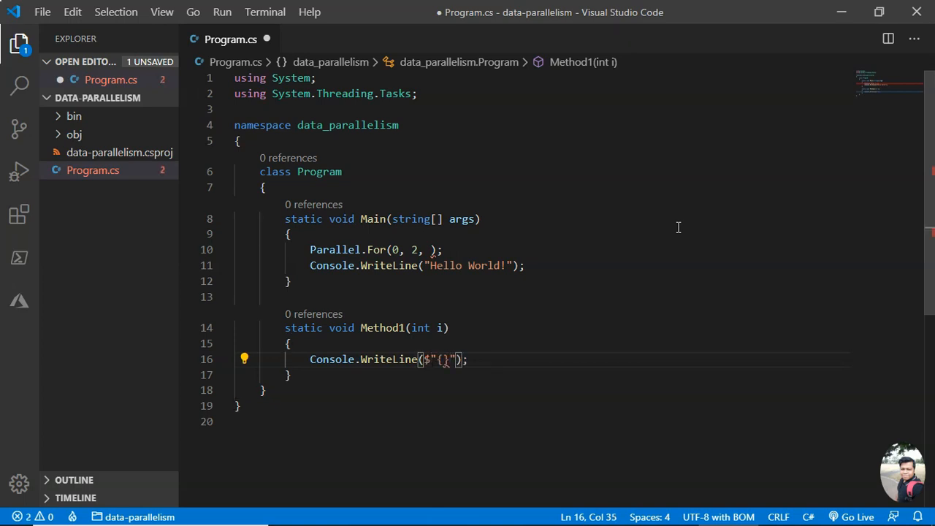
{"action": "type", "text": "i"}
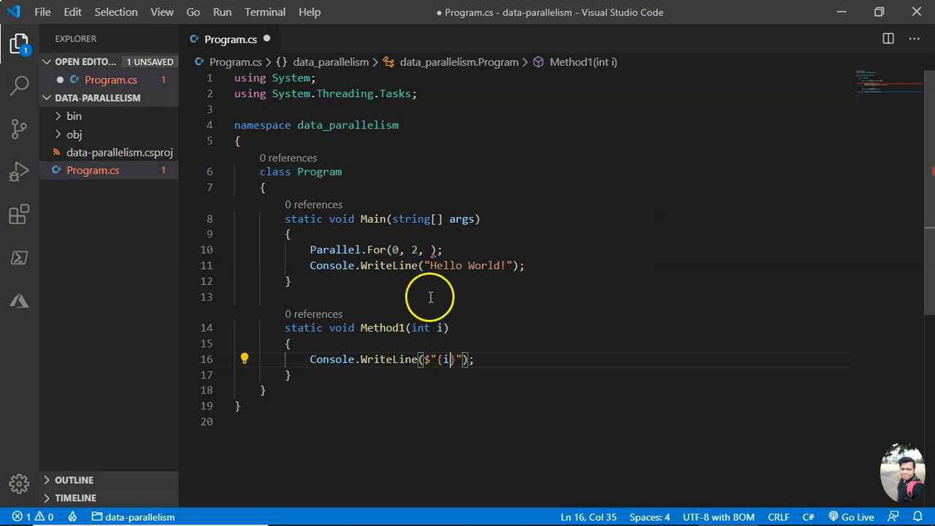
{"action": "left_click", "coordinate": [431, 249]}
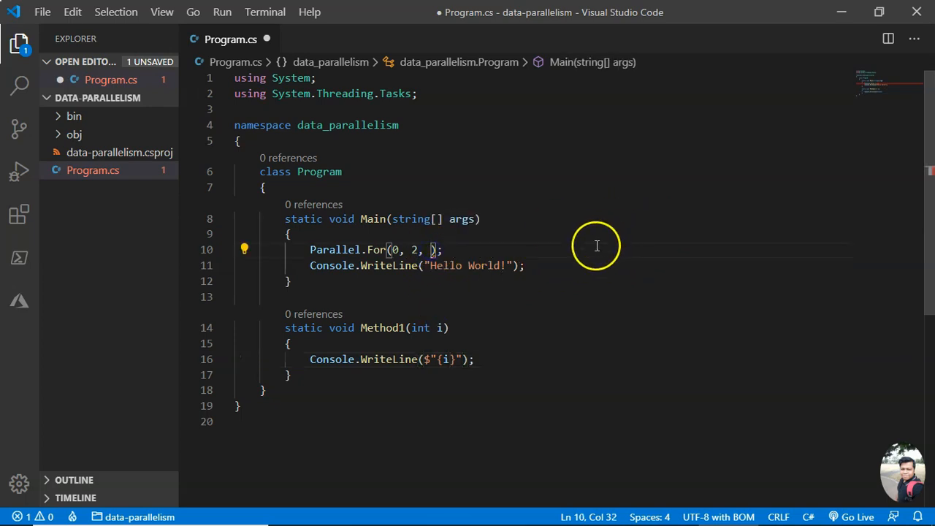
Pass Method1 as the Parallel.For body, change 'Hello World' to 'Finished', and save
{"action": "type", "text": "Meth"}
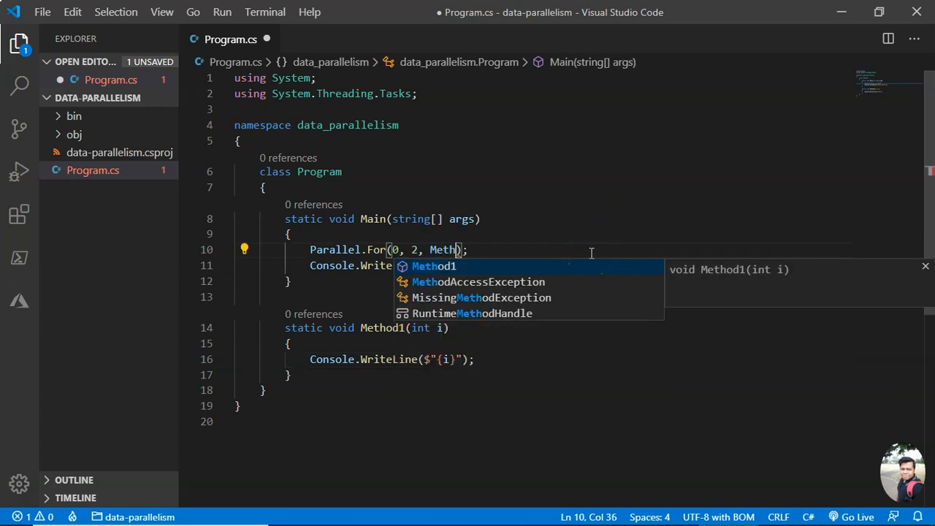
{"action": "key", "text": "Tab"}
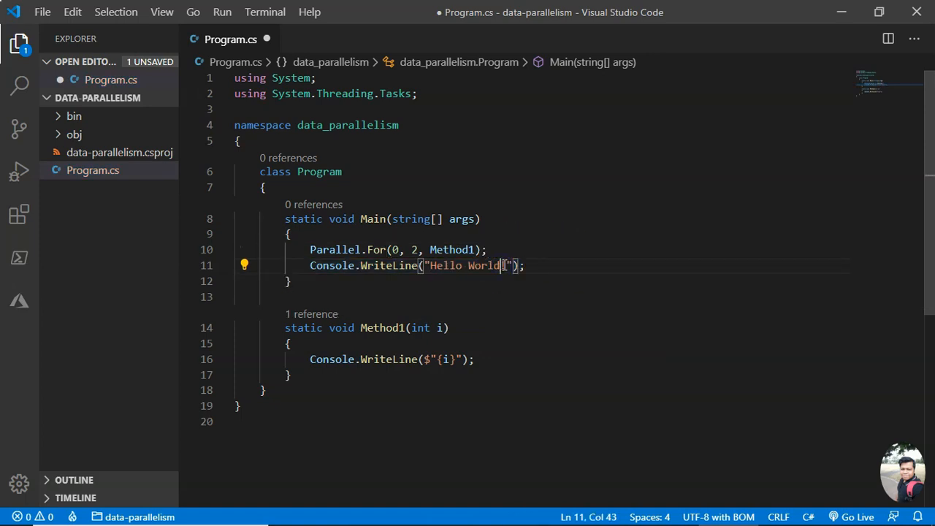
{"action": "double_click", "coordinate": [467, 265]}
{"action": "type", "text": "Fini"}
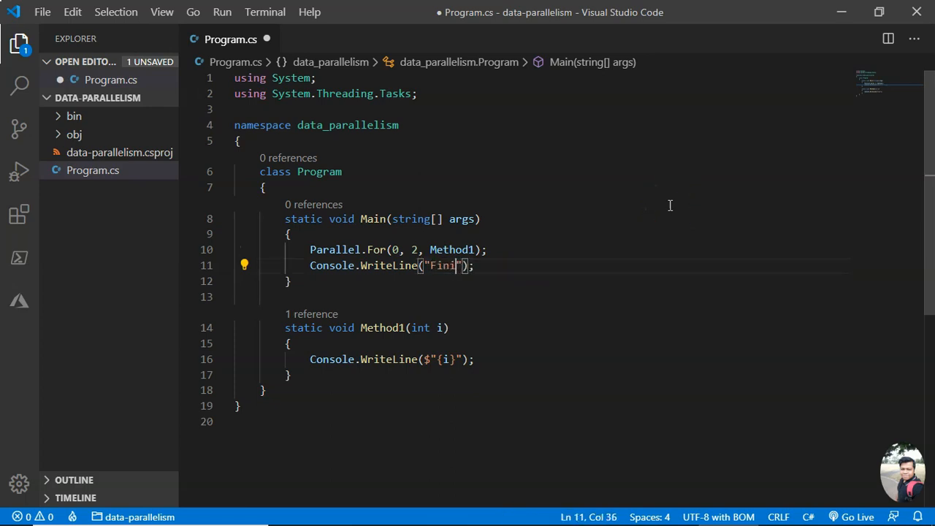
{"action": "type", "text": "shed"}
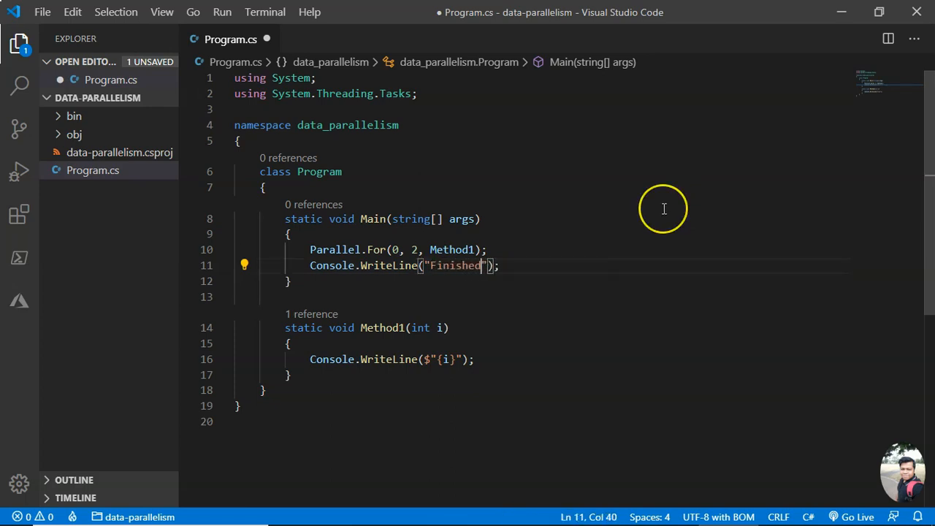
{"action": "key", "text": "ctrl+s"}
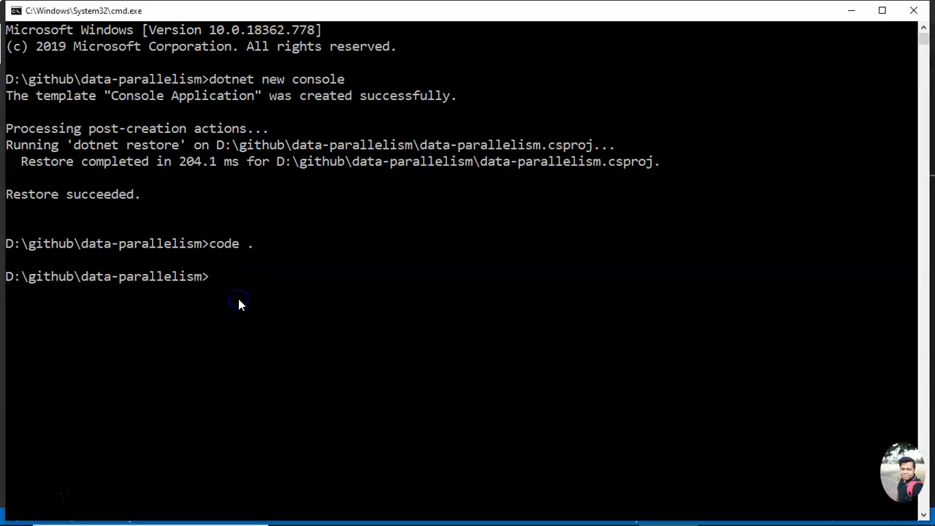
Run 'dotnet run' twice, showing indices 0 and 1 in differing orders before Finished
{"action": "type", "text": "dotnet run"}
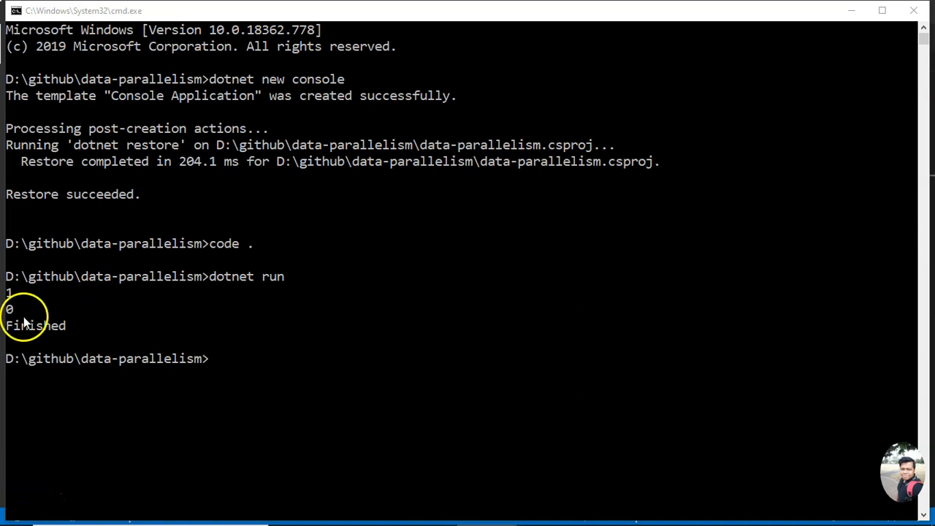
{"action": "mouse_move", "coordinate": [79, 310]}
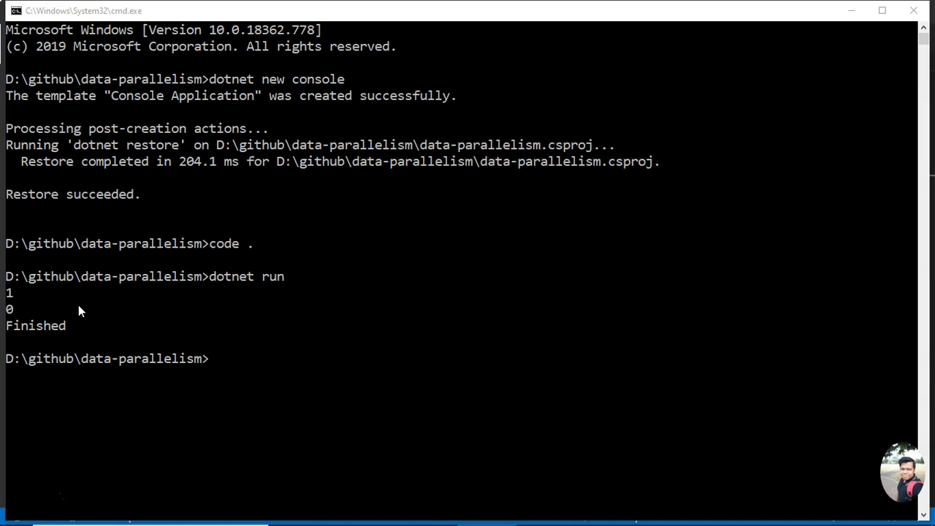
{"action": "mouse_move", "coordinate": [384, 120]}
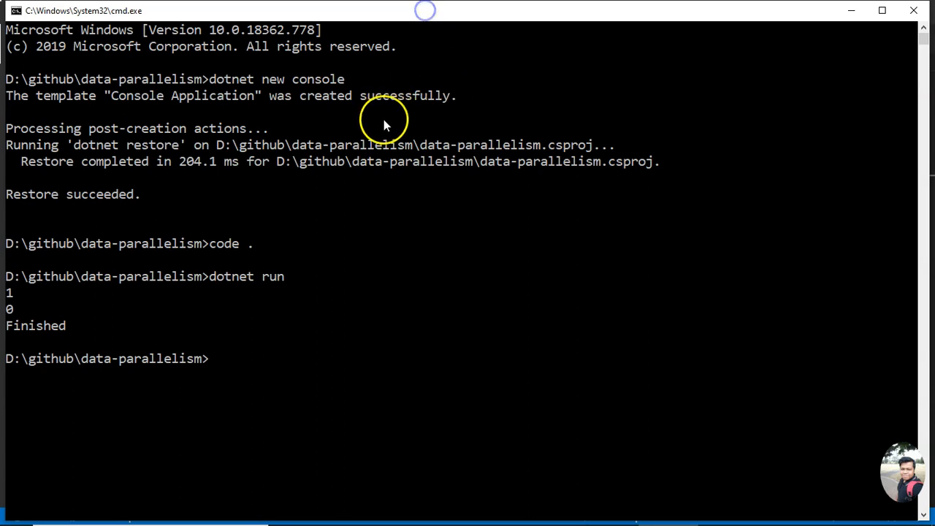
{"action": "type", "text": "dotnet run"}
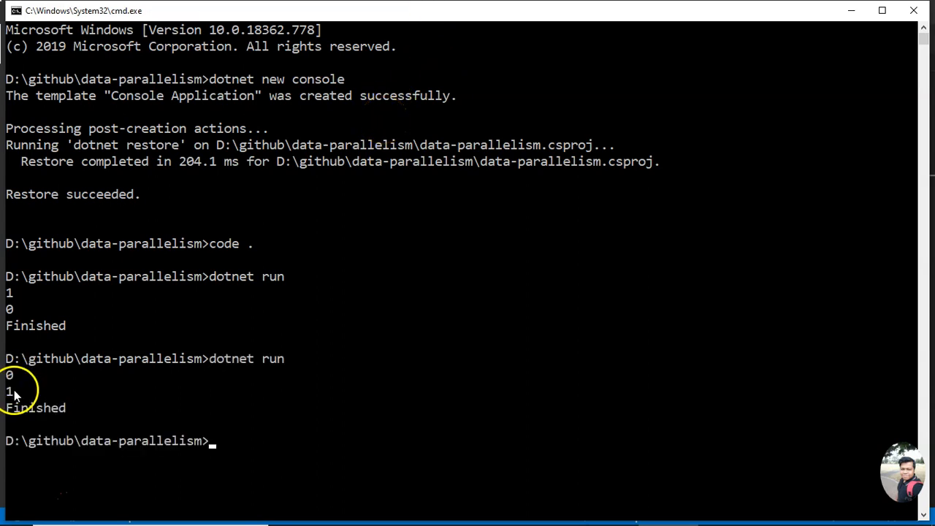
{"action": "mouse_move", "coordinate": [419, 358]}
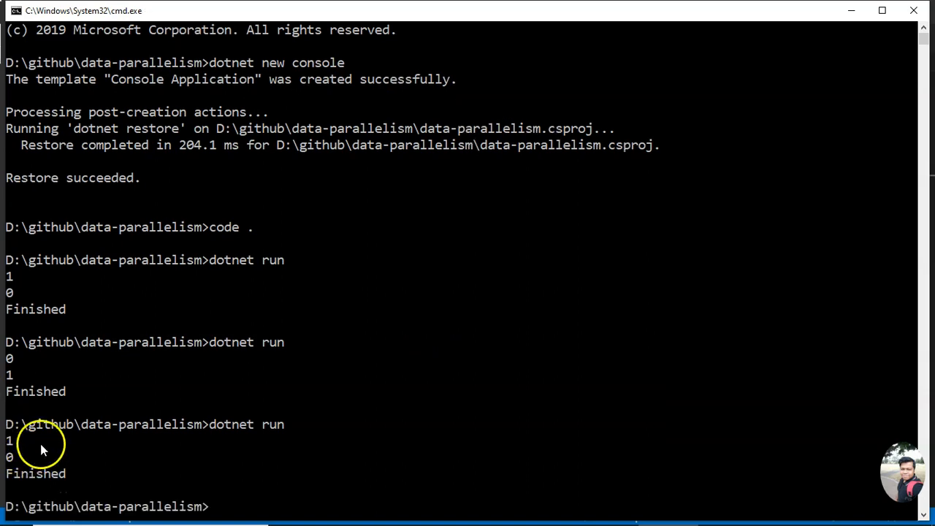
{"action": "mouse_move", "coordinate": [310, 375]}
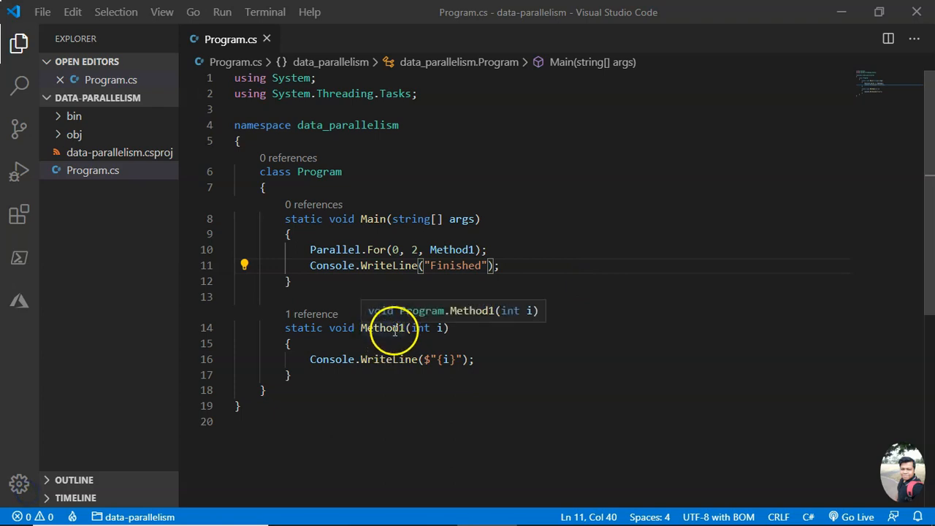
{"action": "mouse_move", "coordinate": [427, 300]}
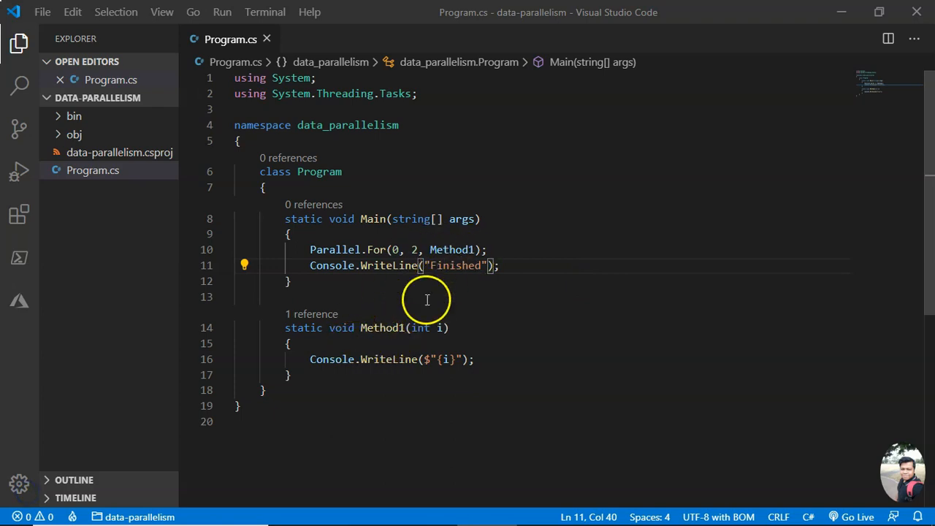
Replace the Method1 argument with an inline delegate(int i) { } block
{"action": "double_click", "coordinate": [453, 250]}
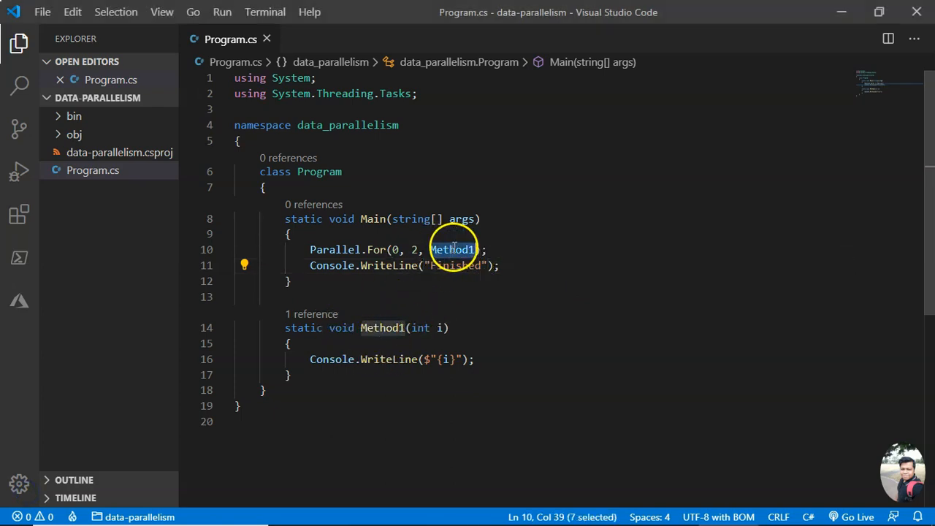
{"action": "type", "text": "delegate(i"}
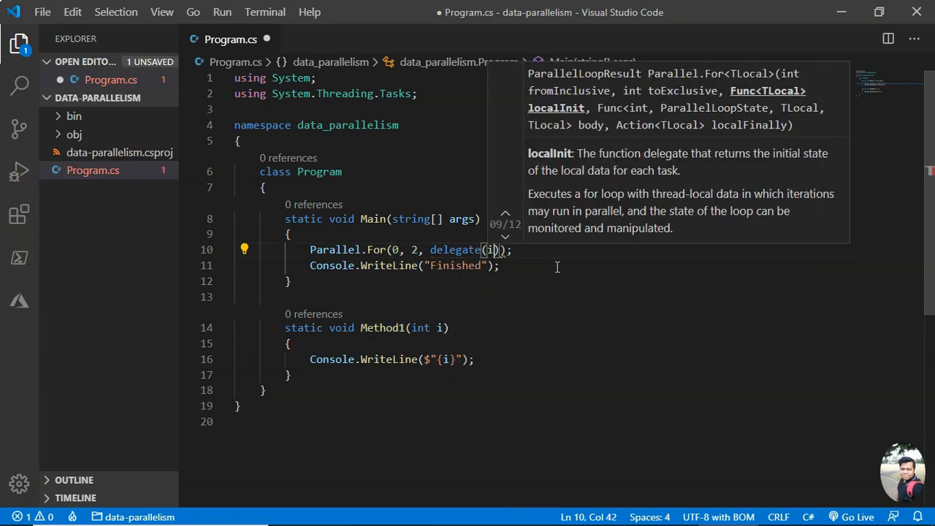
{"action": "type", "text": "nt"}
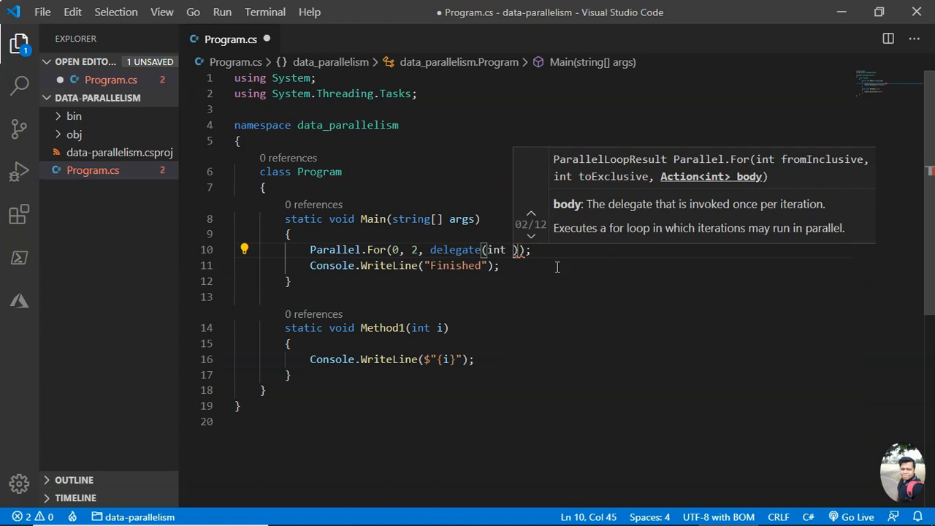
{"action": "type", "text": "i"}
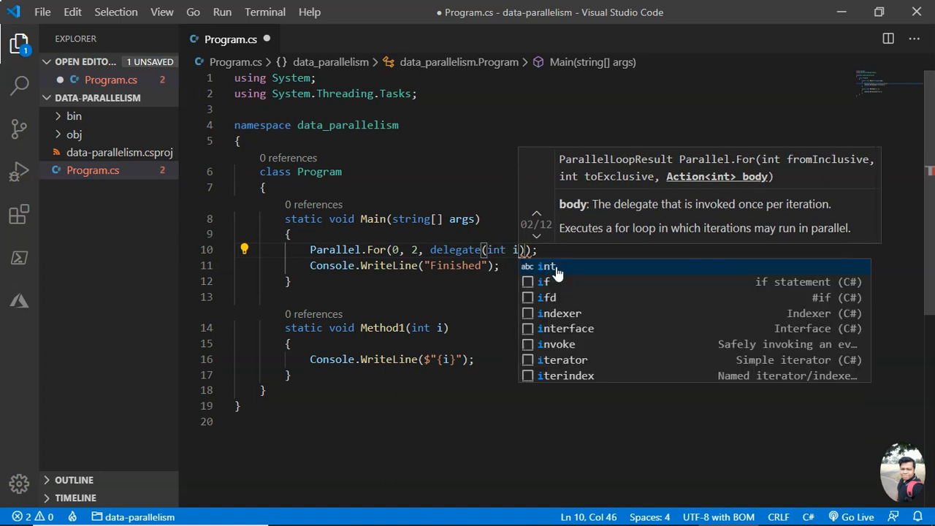
{"action": "type", "text": "{}"}
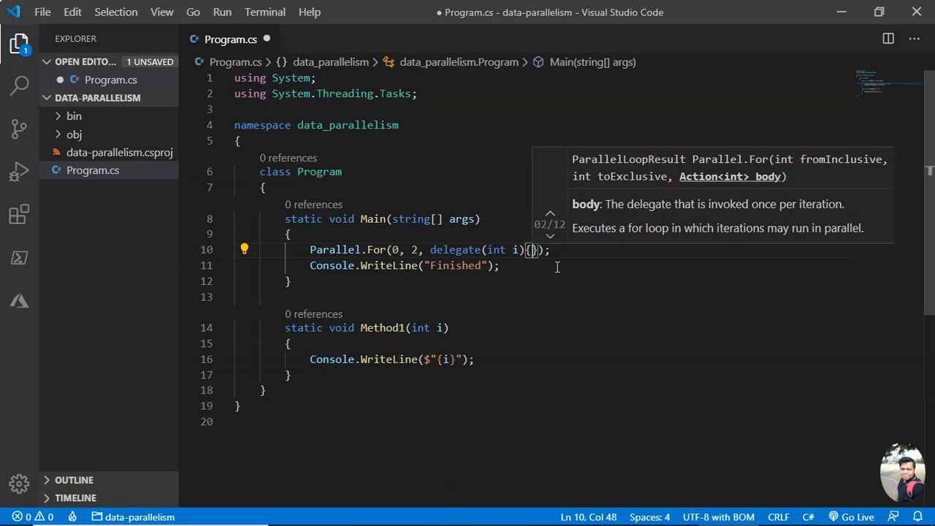
Make the delegate print $"delegate:{i}" and drop the redundant System prefix
{"action": "type", "text": "co"}
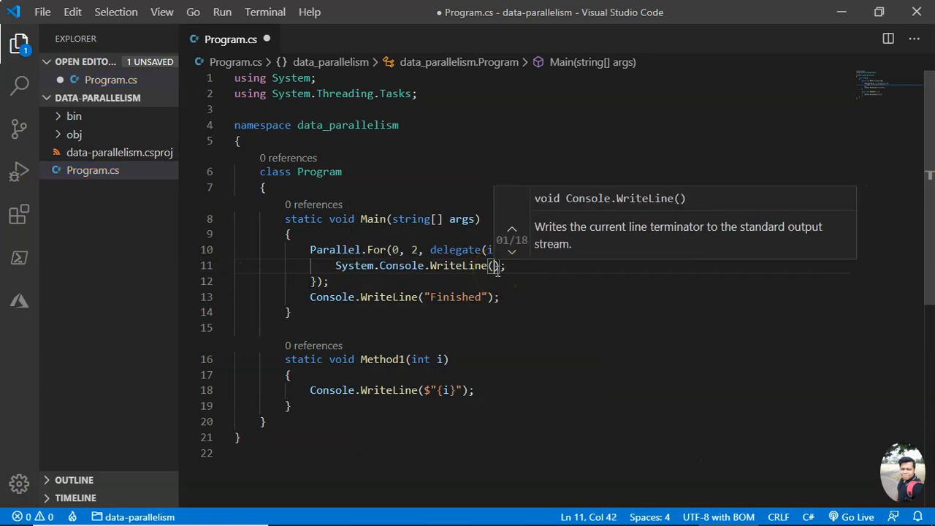
{"action": "type", "text": "$"}
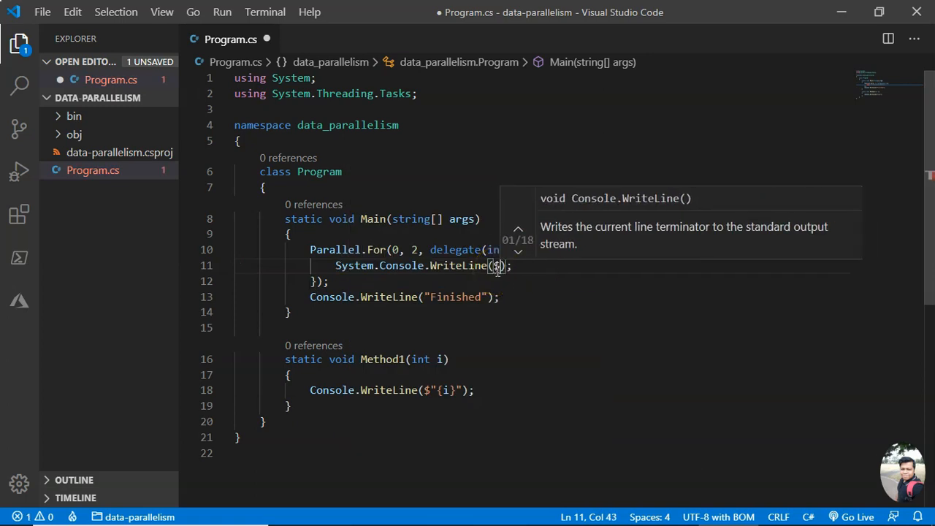
{"action": "type", "text": "\"\""}
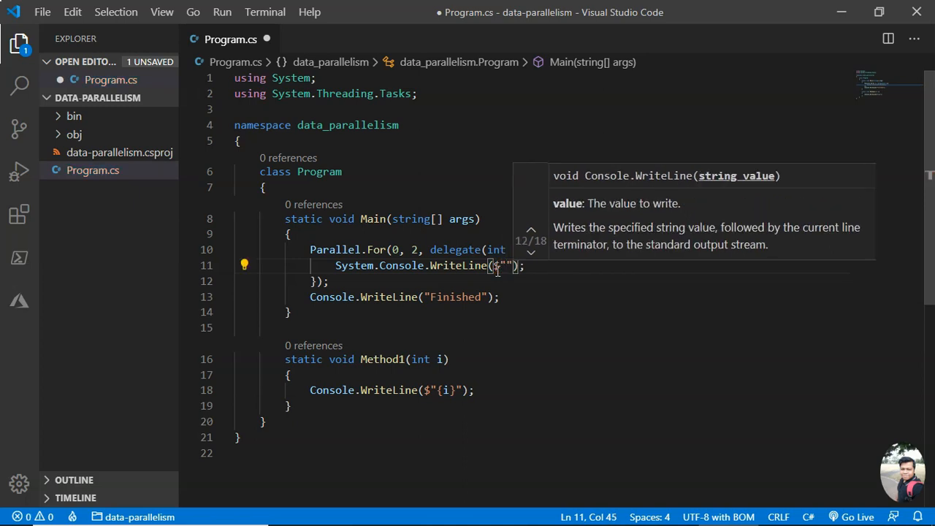
{"action": "type", "text": "d"}
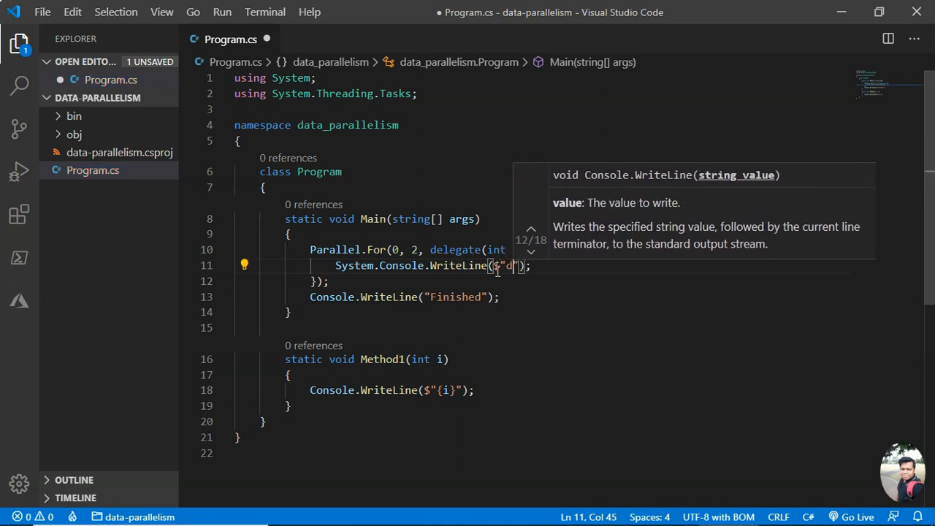
{"action": "type", "text": "elegate:"}
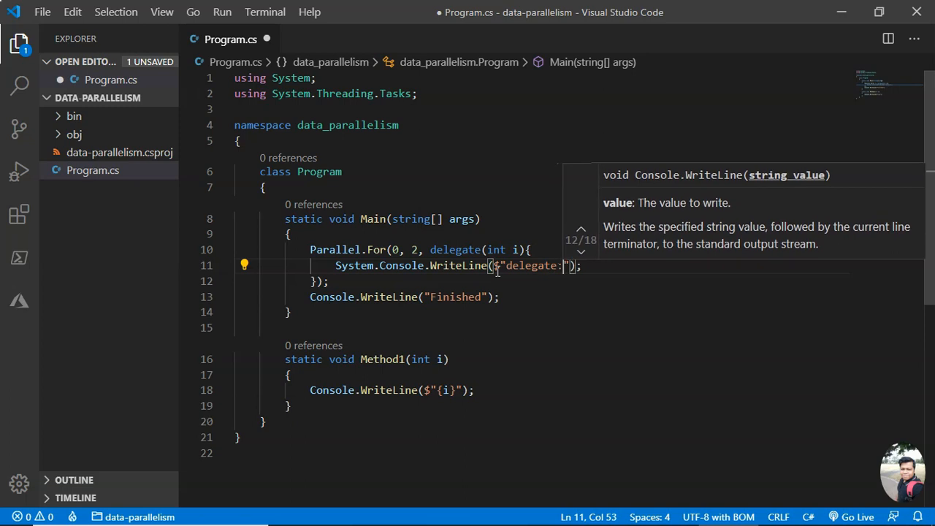
{"action": "type", "text": "{i}"}
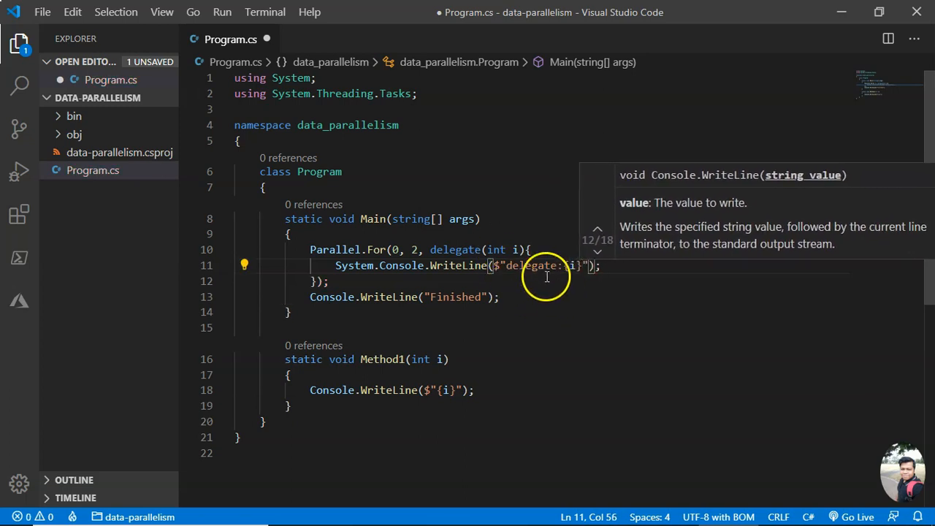
{"action": "double_click", "coordinate": [354, 265]}
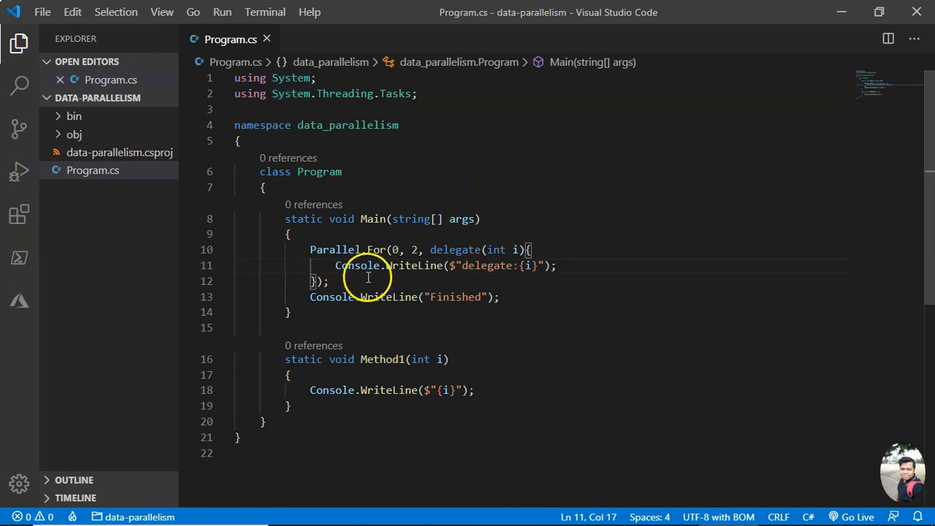
{"action": "left_click_drag", "start_coordinate": [430, 250], "coordinate": [314, 282]}
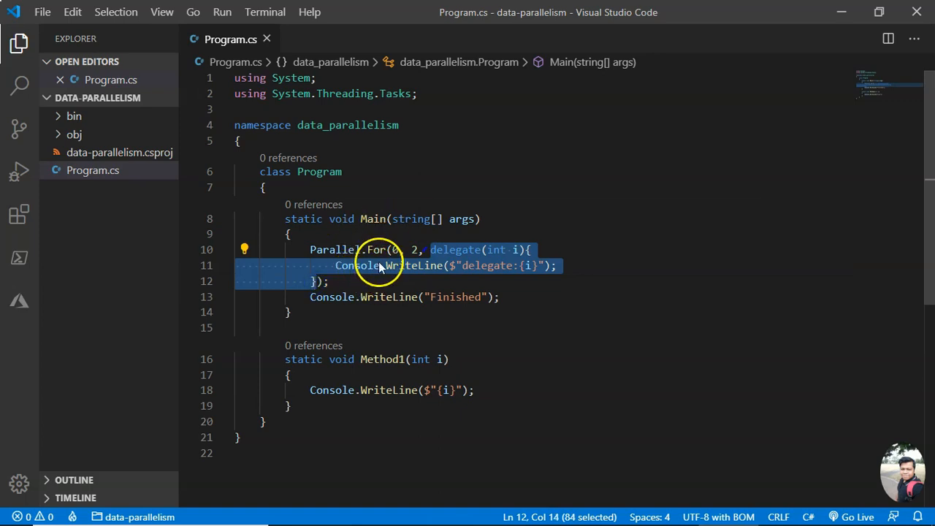
{"action": "mouse_move", "coordinate": [420, 280]}
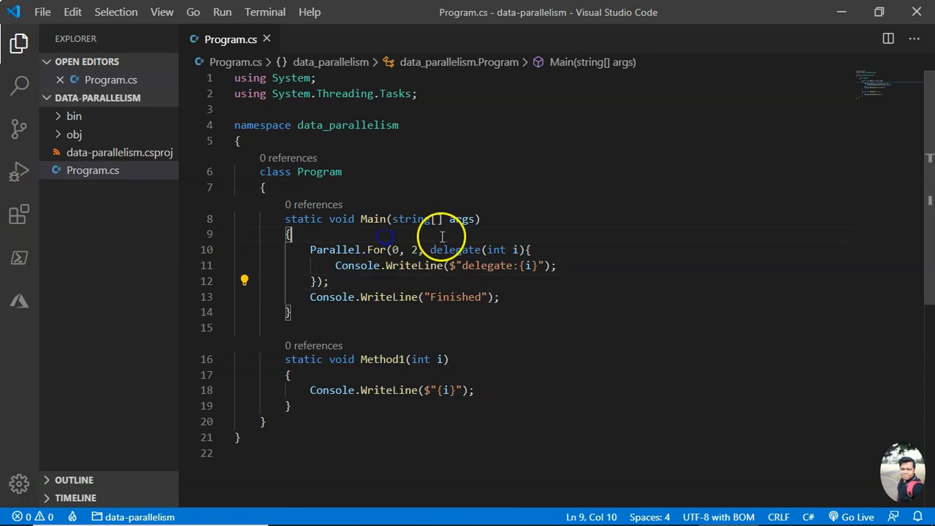
Add a Parallel.For(0,2,Method1) line and change the delegate loop's upper bound to 3
{"action": "type", "text": "Parallel.For"}
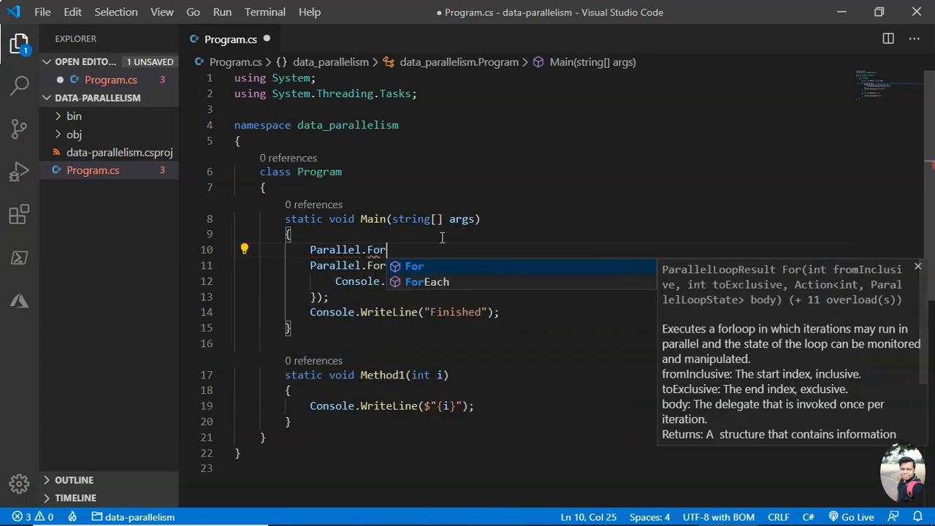
{"action": "type", "text": "(0,2)"}
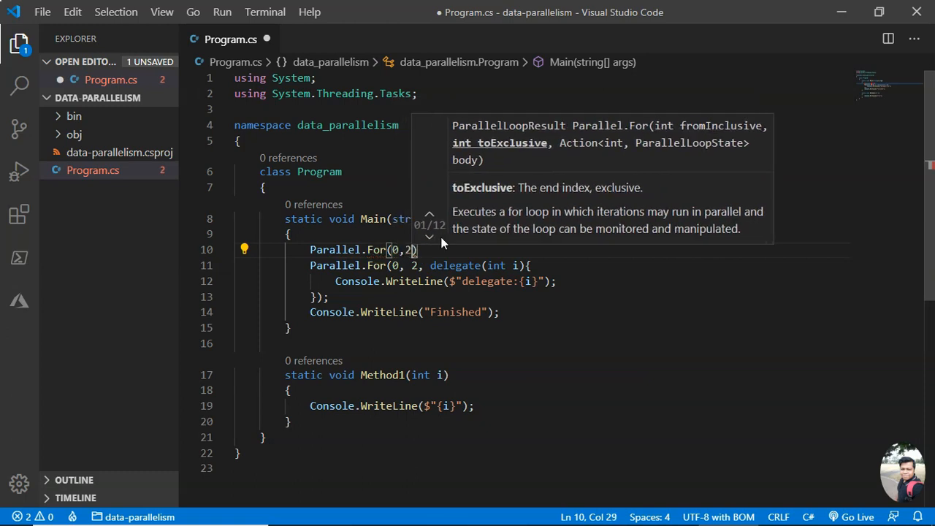
{"action": "type", "text": "Met"}
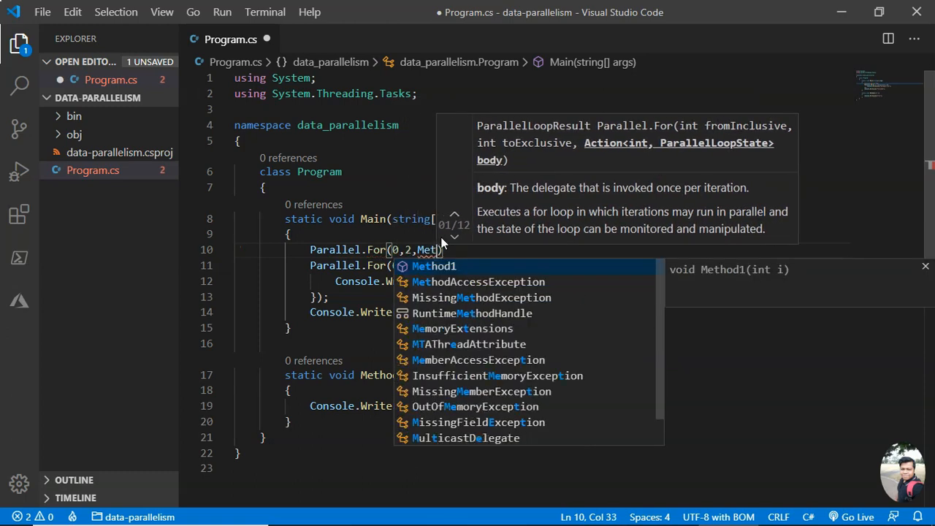
{"action": "key", "text": "Tab"}
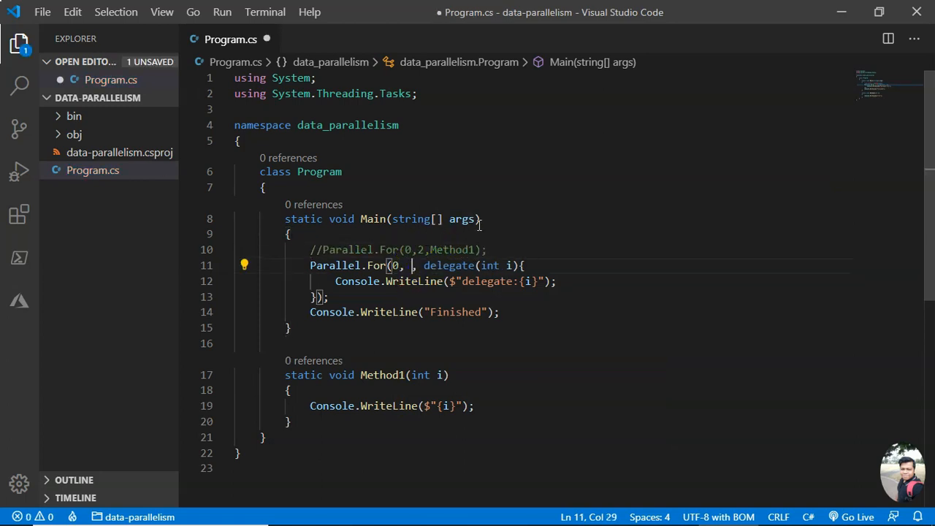
{"action": "type", "text": "3"}
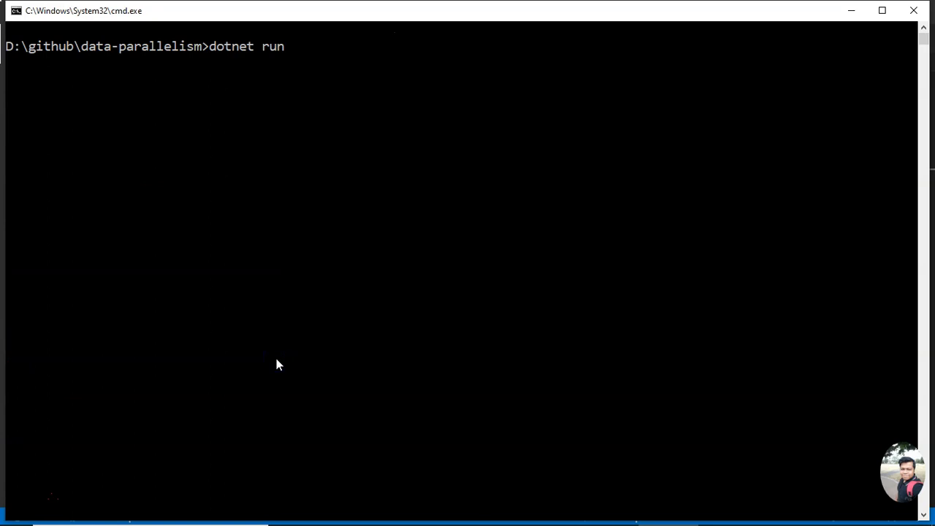
Run 'dotnet run' twice, printing delegate:0–2 in varying order, then Finished
{"action": "key", "text": "enter"}
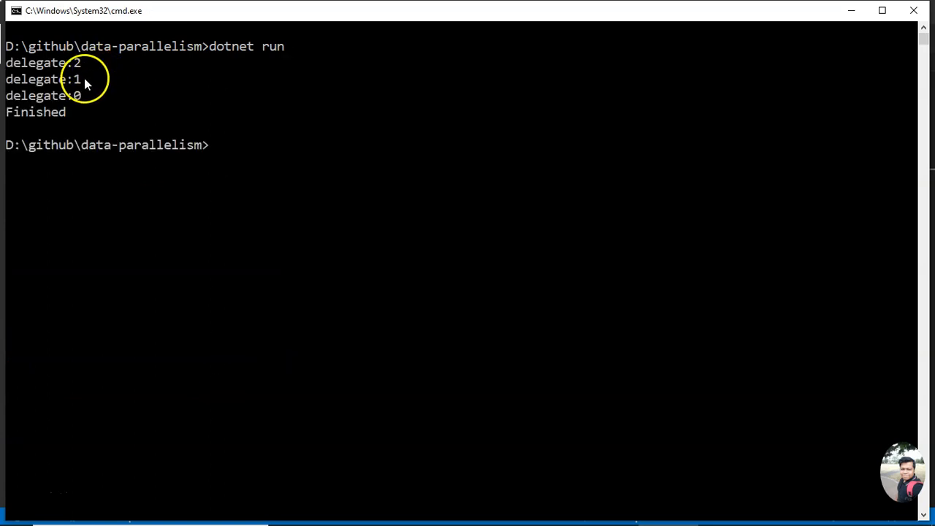
{"action": "mouse_move", "coordinate": [244, 75]}
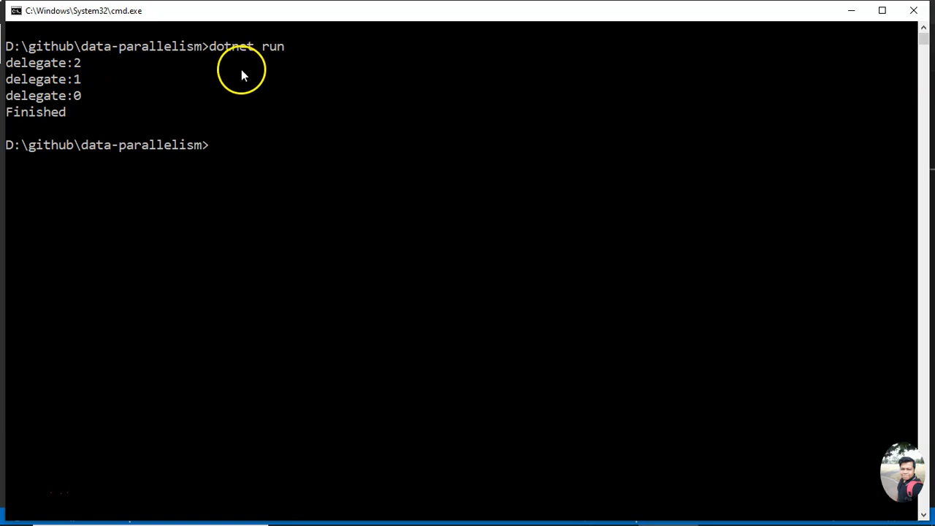
{"action": "type", "text": "dotnet run"}
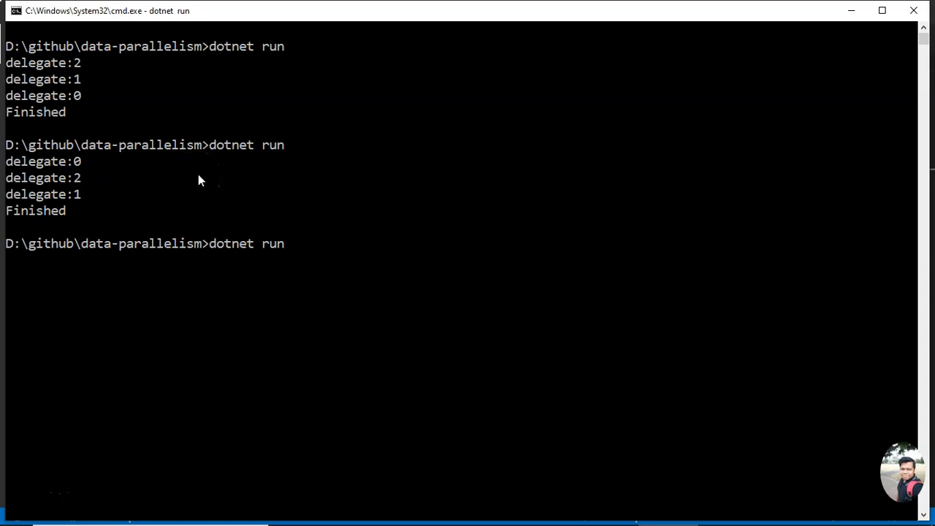
{"action": "key", "text": "enter"}
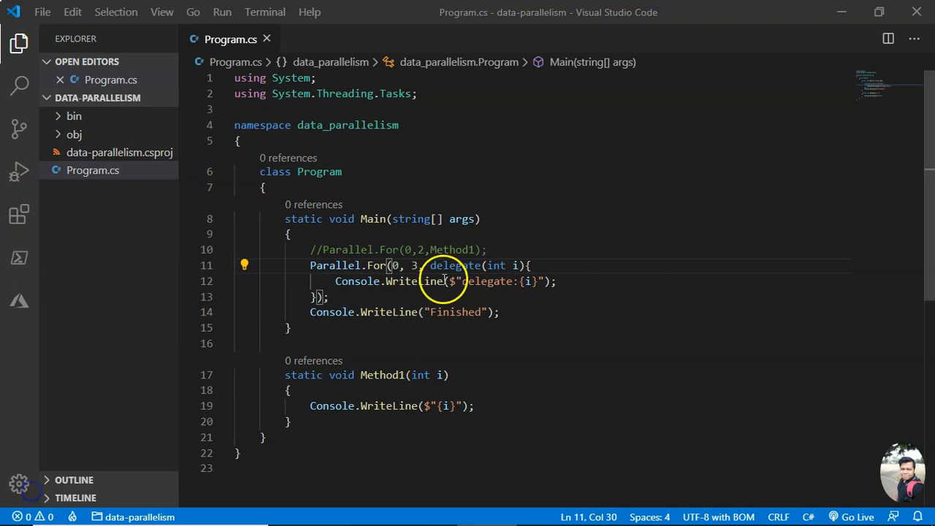
Select the delegate-based Parallel.For lines and comment them out
{"action": "left_click_drag", "start_coordinate": [430, 266], "coordinate": [315, 297]}
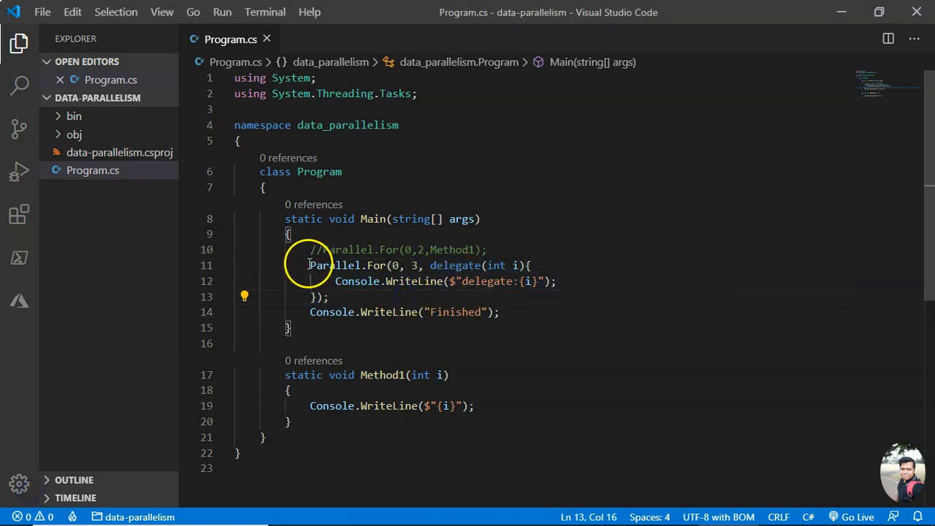
{"action": "key", "text": "ctrl+k"}
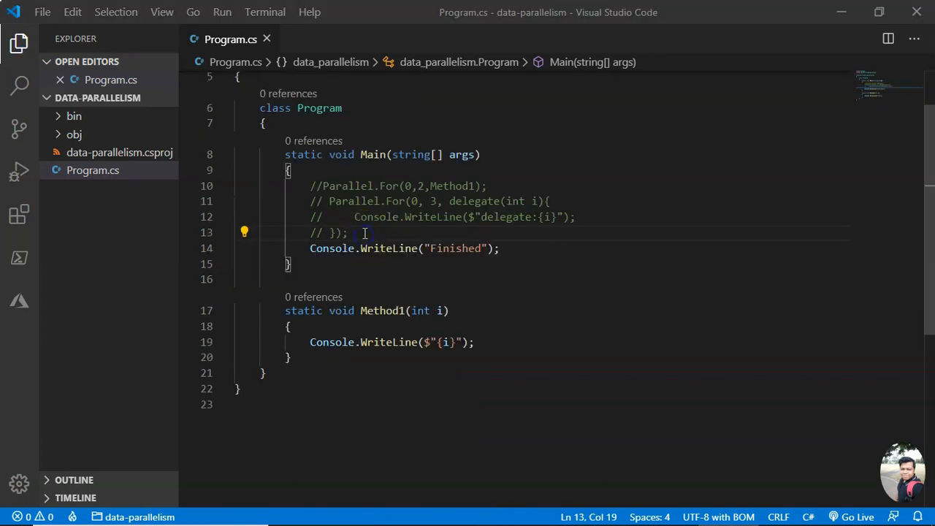
Write Parallel.For(0,4, i => Console.WriteLine($"Lambda: {i}")); above the Finished line
{"action": "type", "text": "Parallel.For();"}
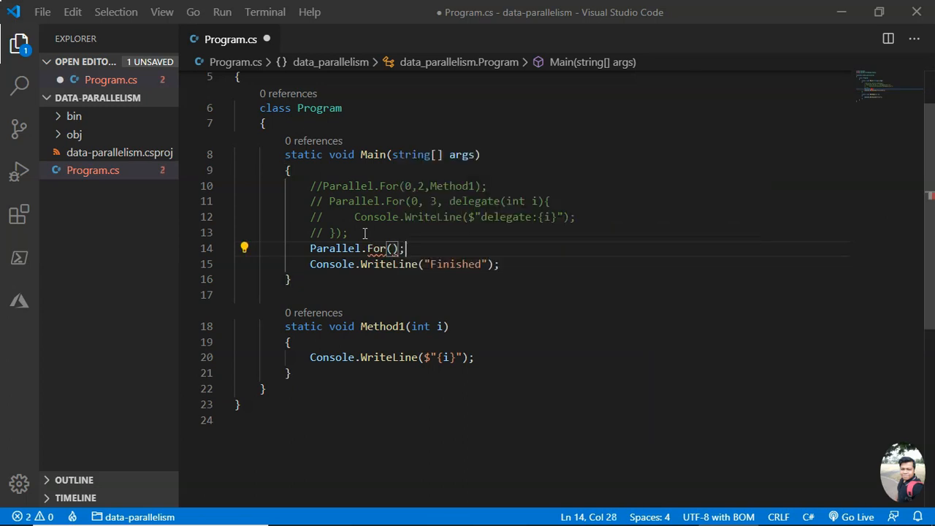
{"action": "type", "text": "0,4, i"}
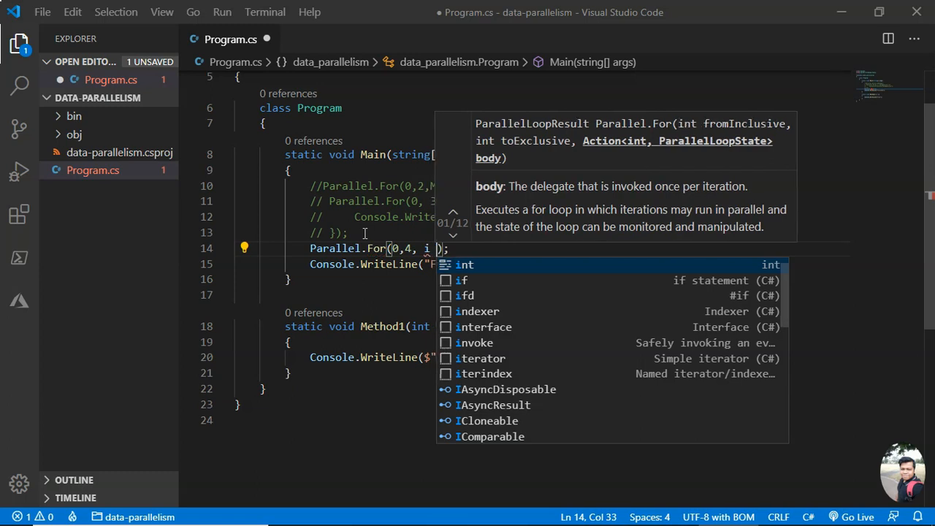
{"action": "type", "text": "cw"}
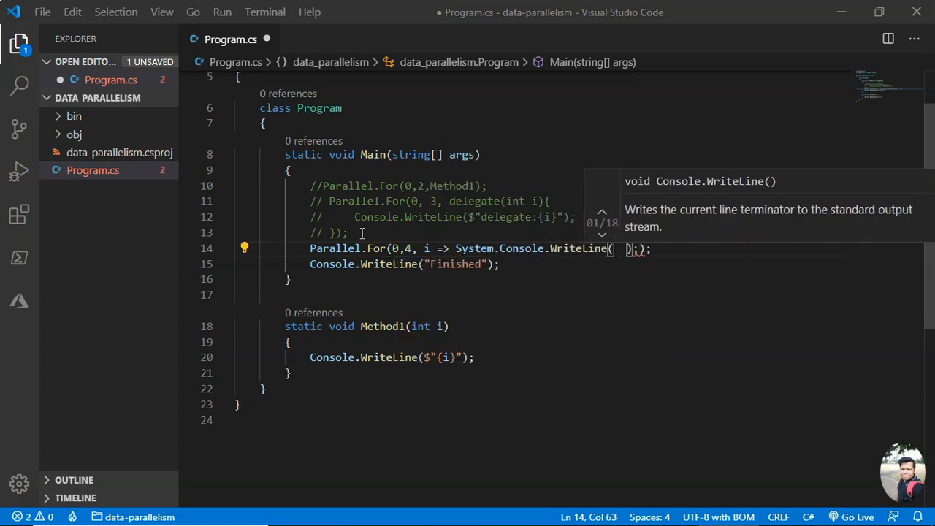
{"action": "type", "text": "$"}
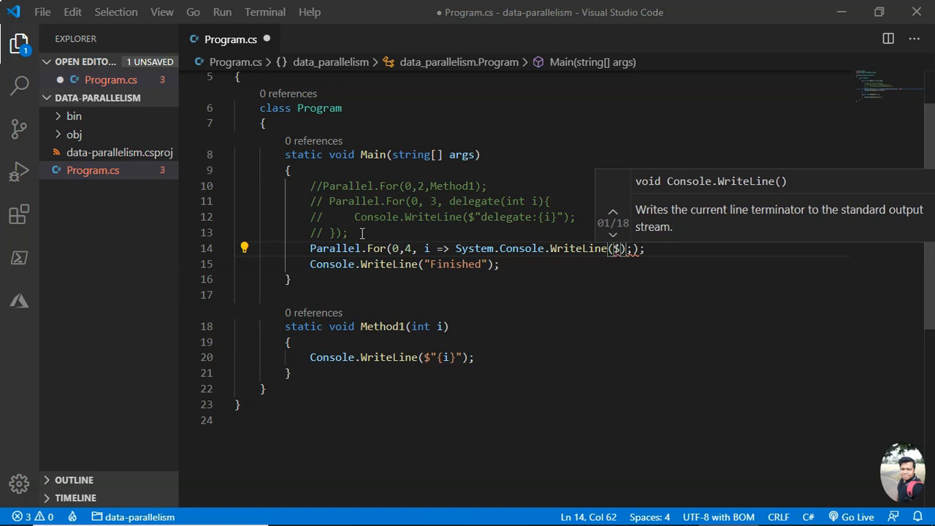
{"action": "type", "text": "\""}
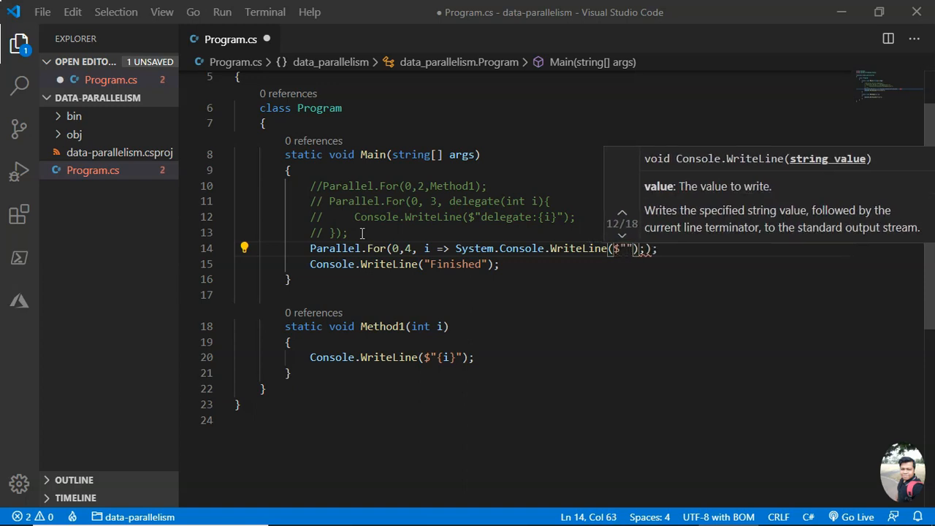
{"action": "type", "text": "Lambda"}
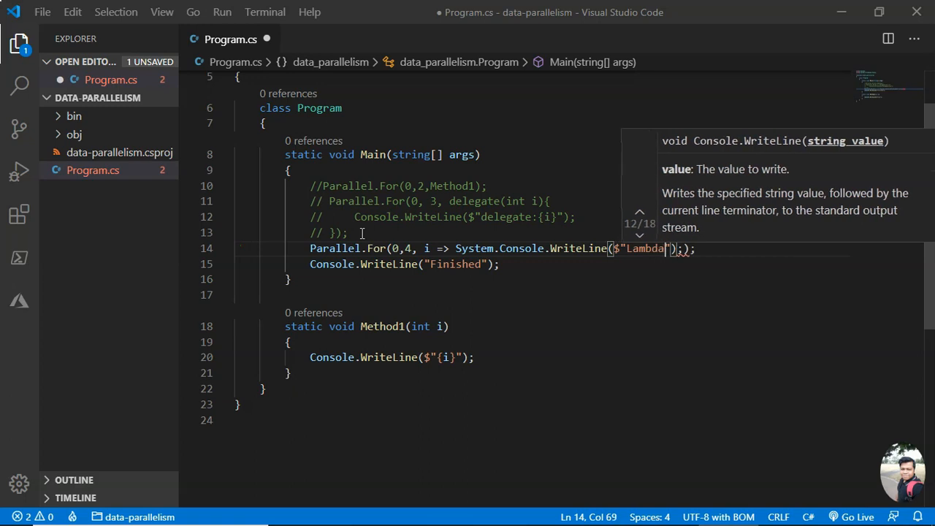
{"action": "type", "text": ": {i}"}
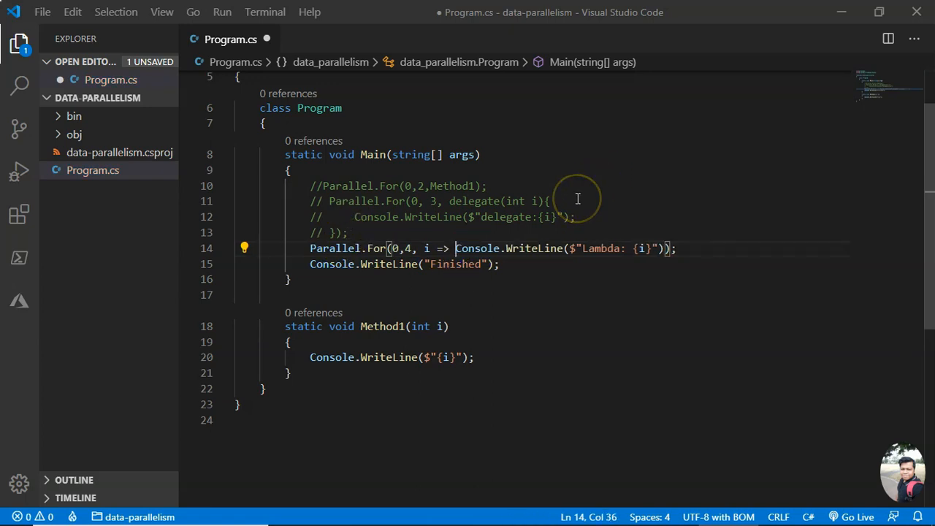
{"action": "mouse_move", "coordinate": [477, 248]}
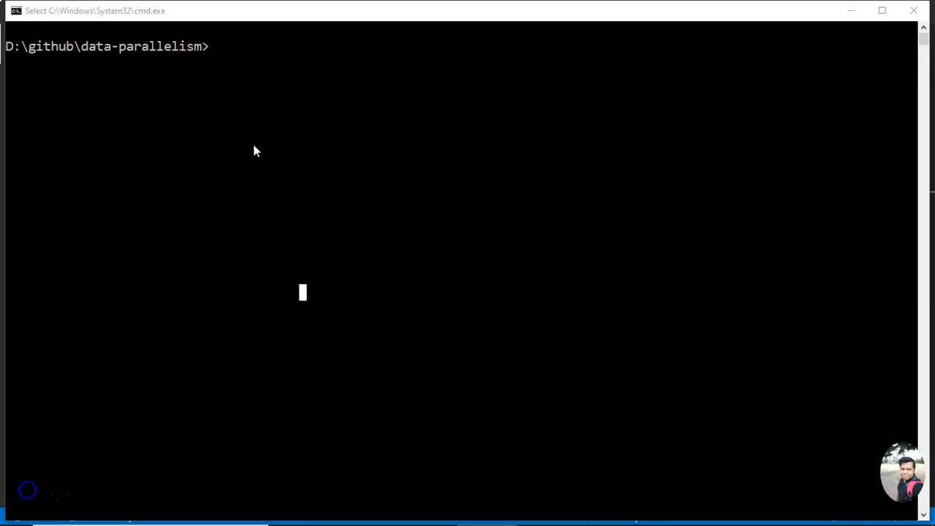
Run 'dotnet run' in Command Prompt to execute the lambda Parallel.For version
{"action": "type", "text": "dotnet run"}
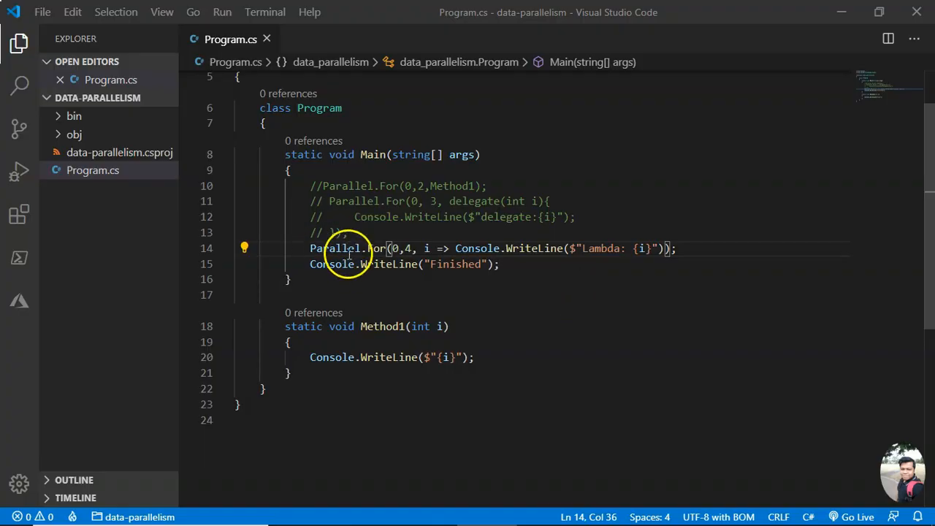
{"action": "left_click_drag", "start_coordinate": [325, 248], "coordinate": [672, 248]}
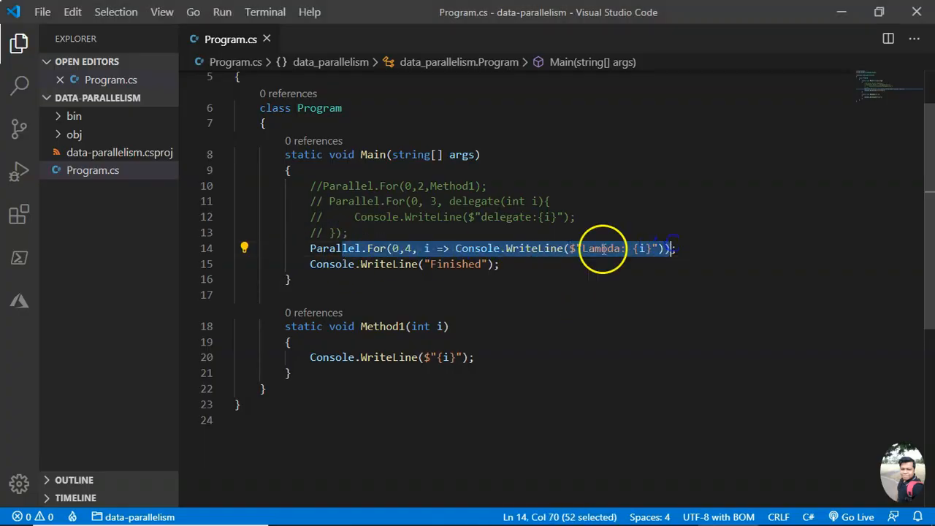